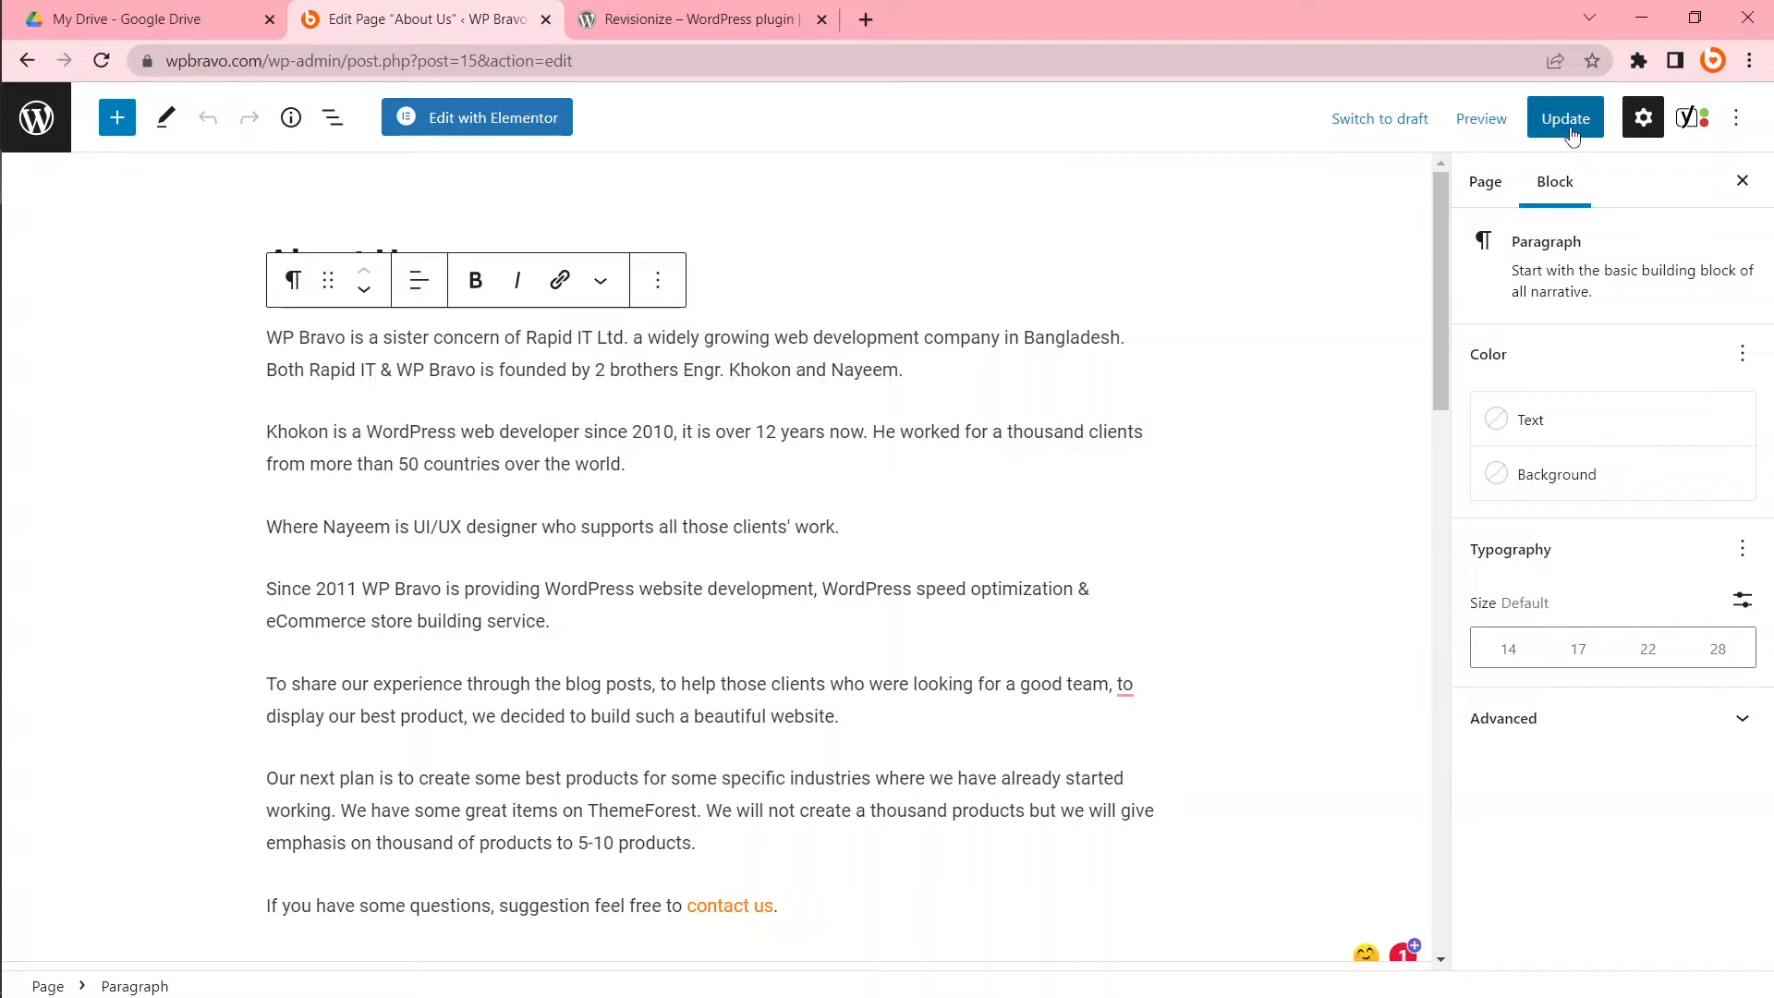
mouse_move(1379, 118)
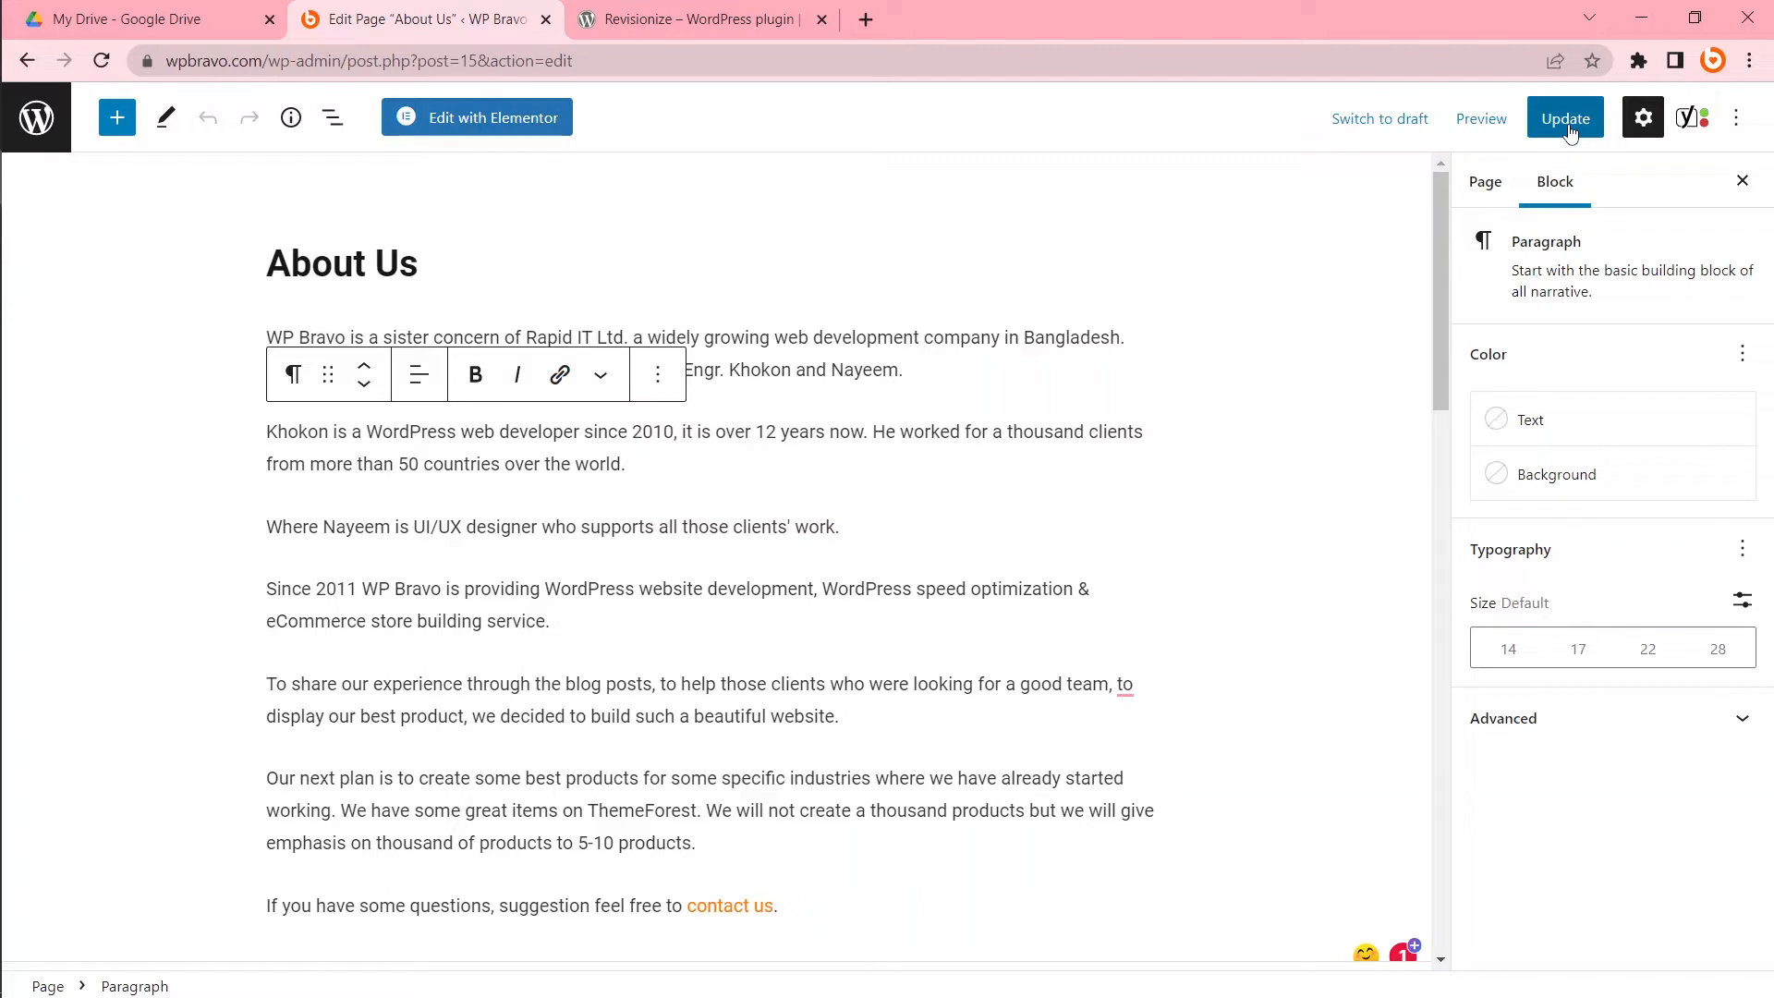
mouse_move(983, 146)
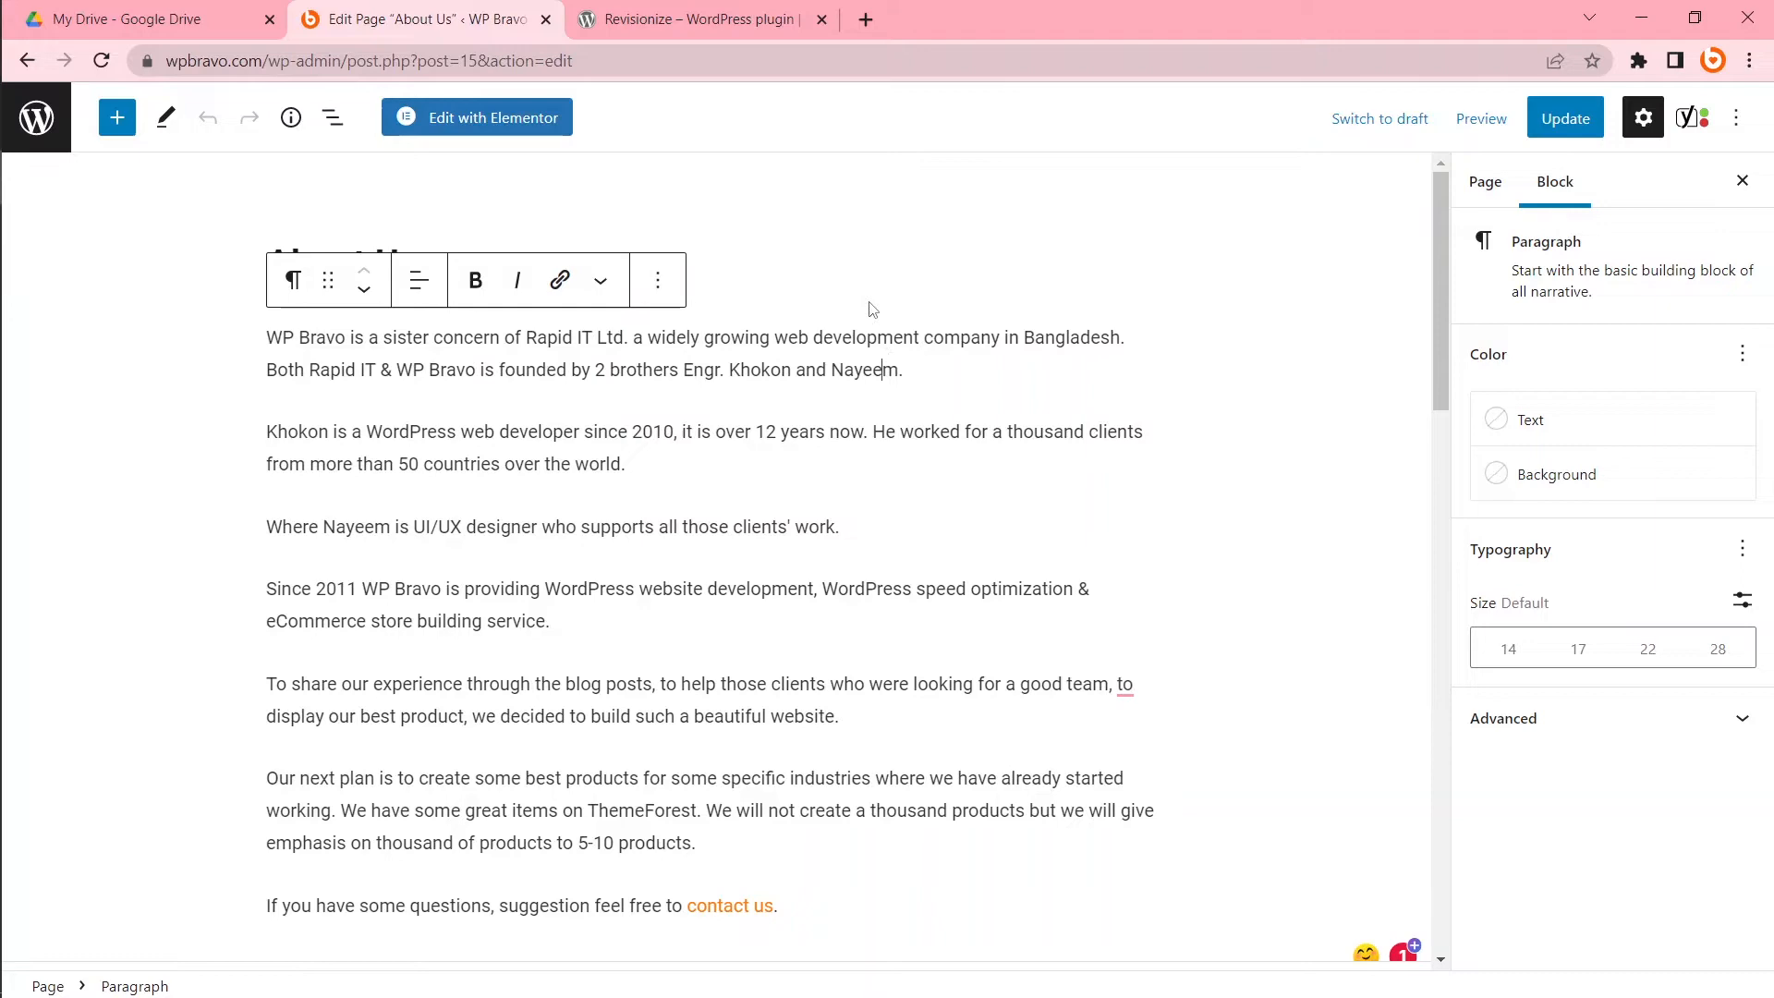
mouse_move(800, 109)
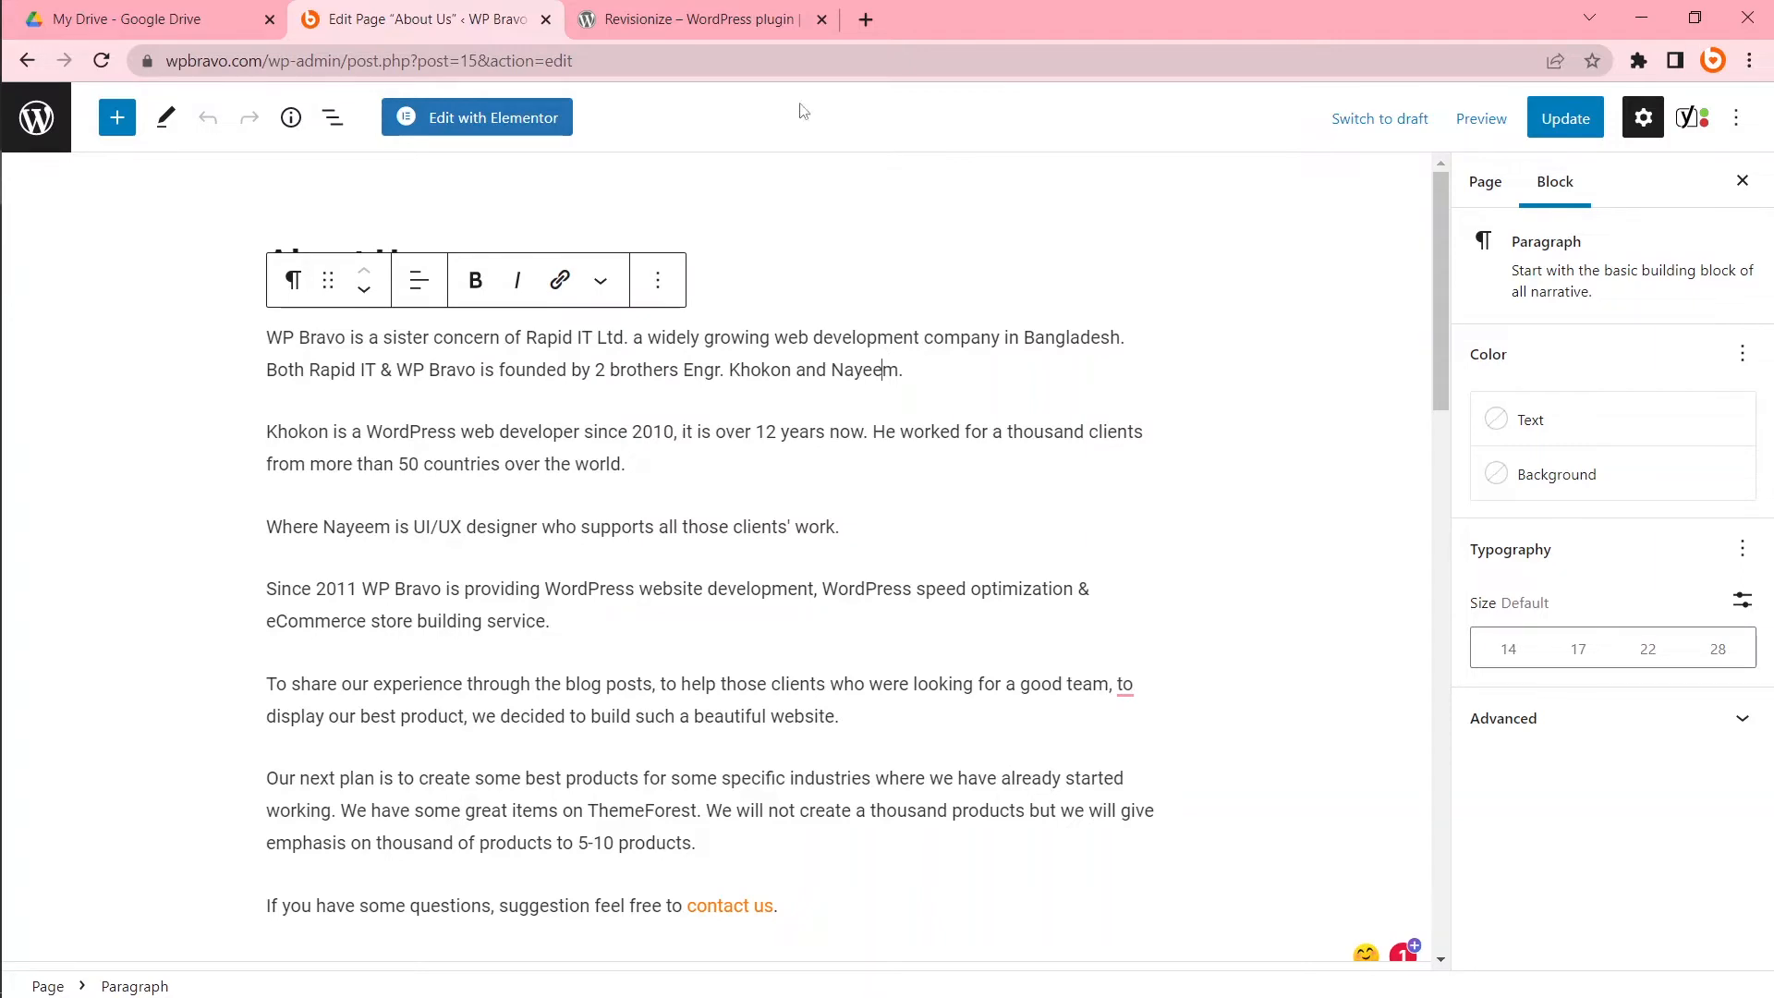
From the admin dashboard, search the plugin directory for Revisionize.
click(703, 19)
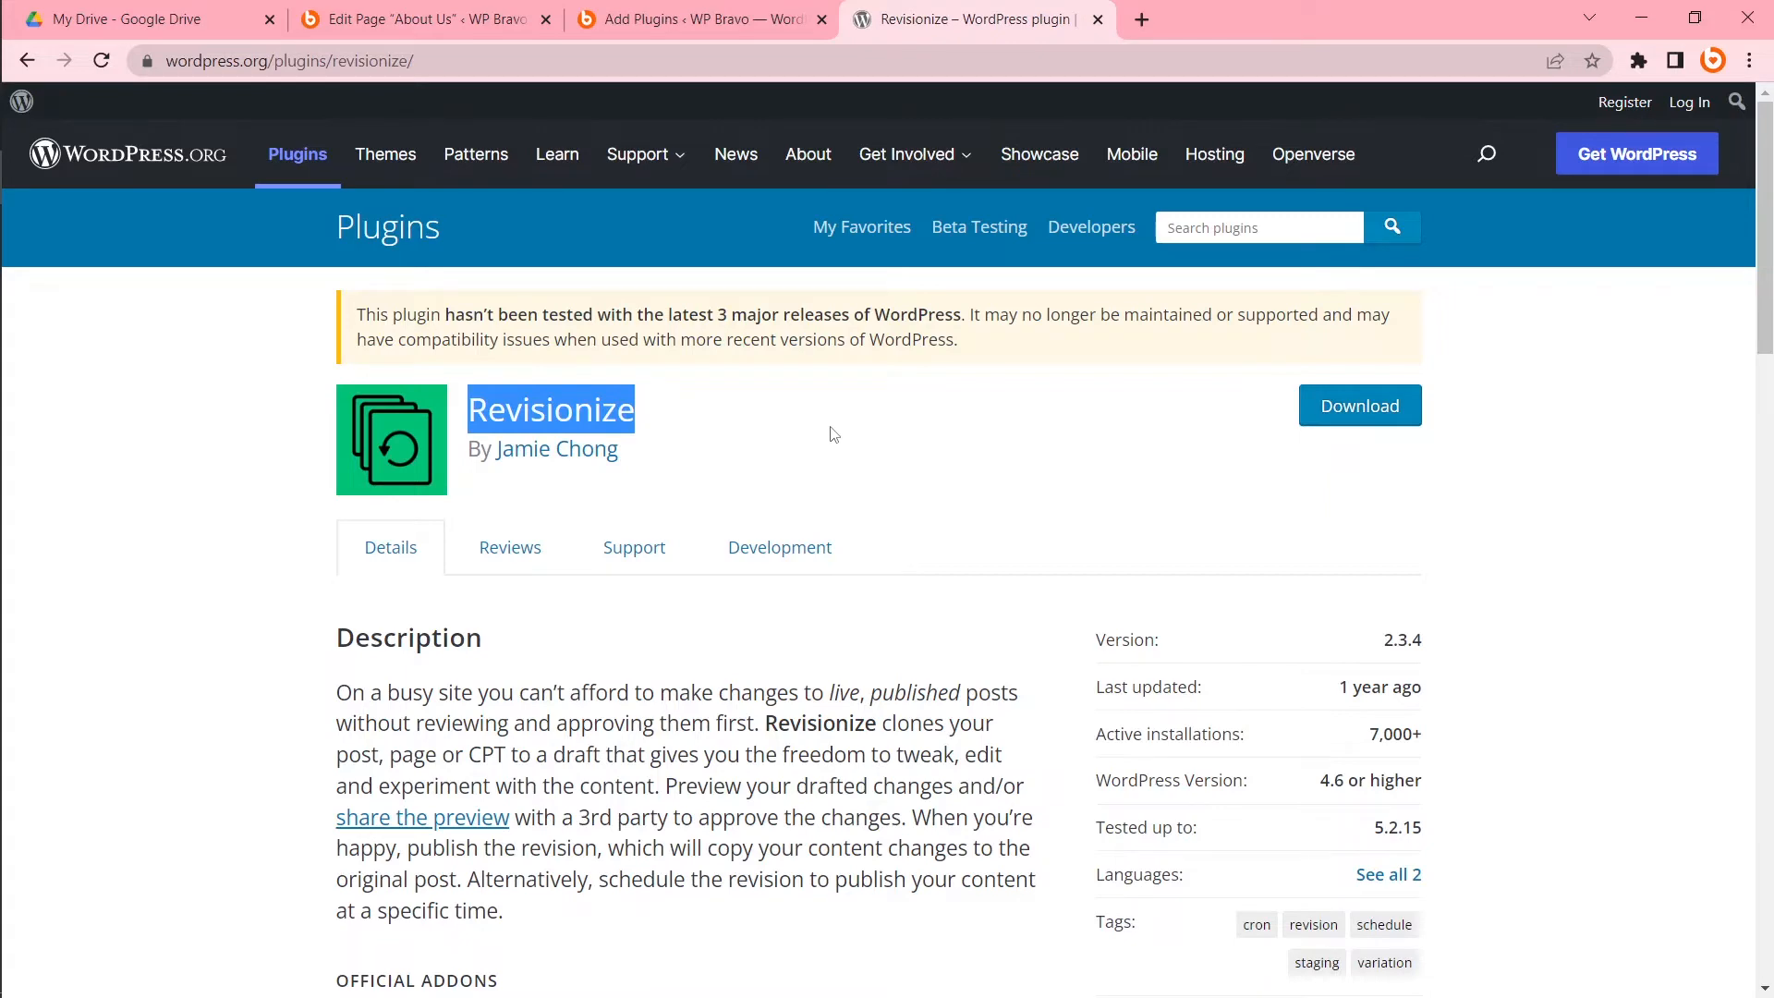
click(698, 18)
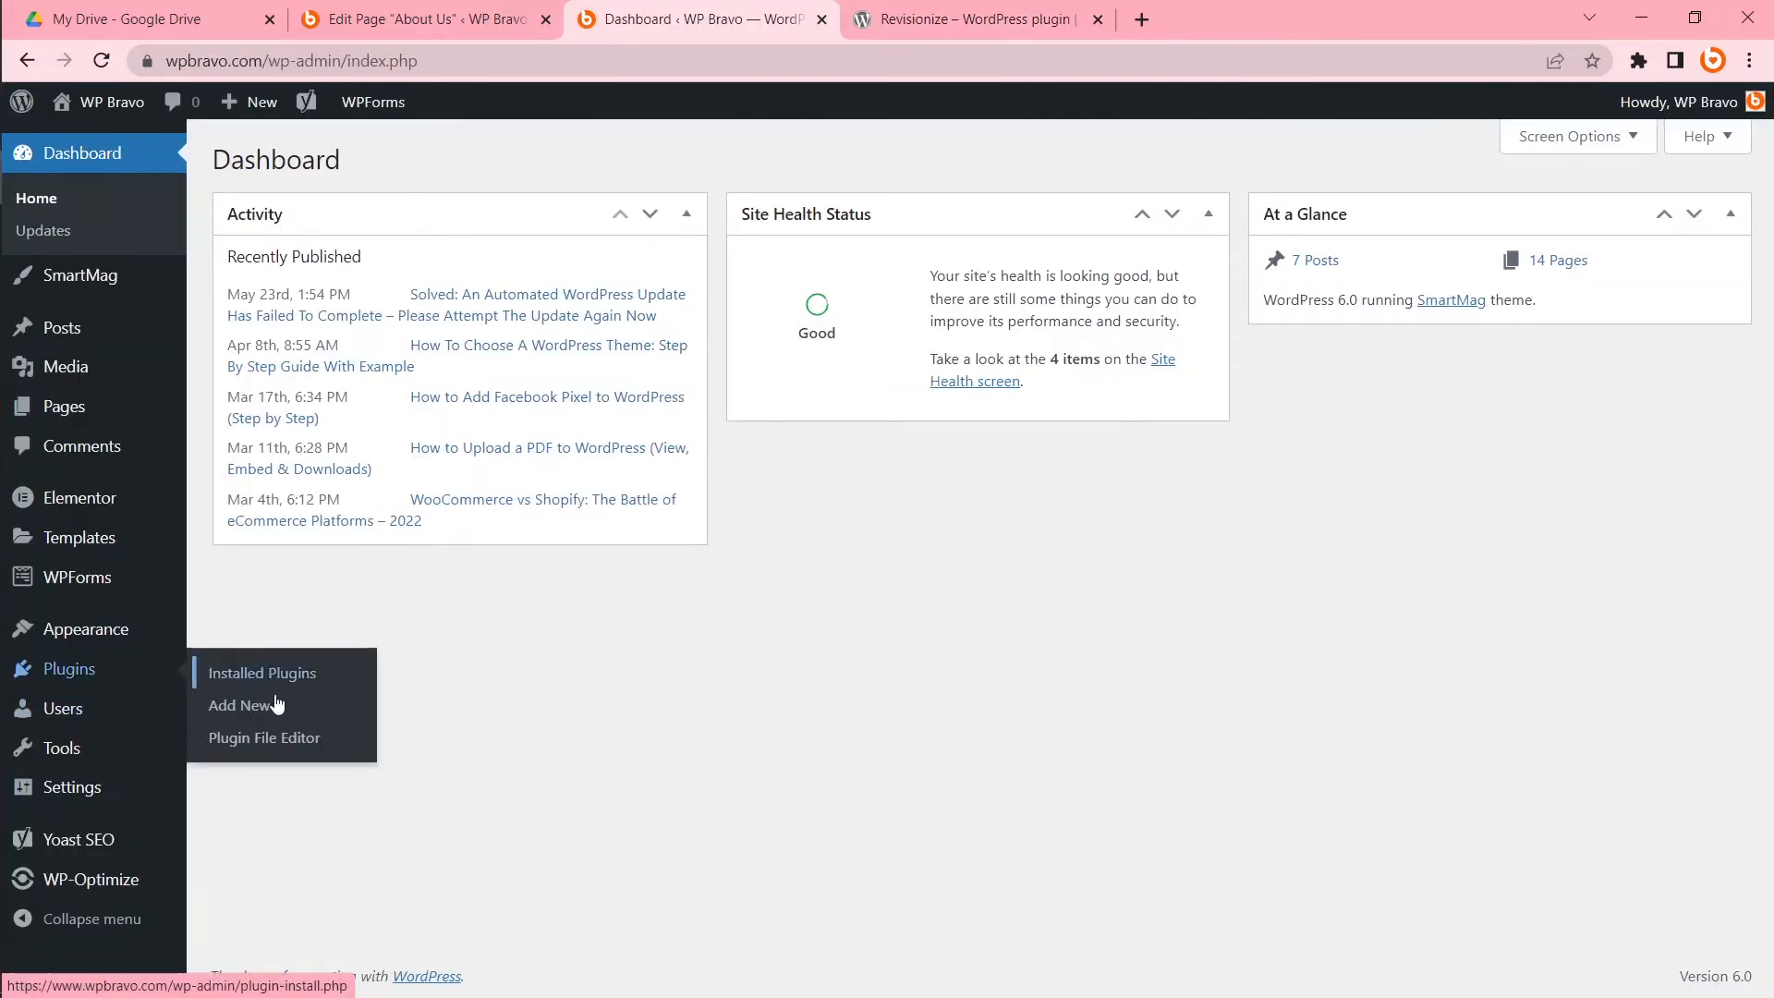
click(239, 704)
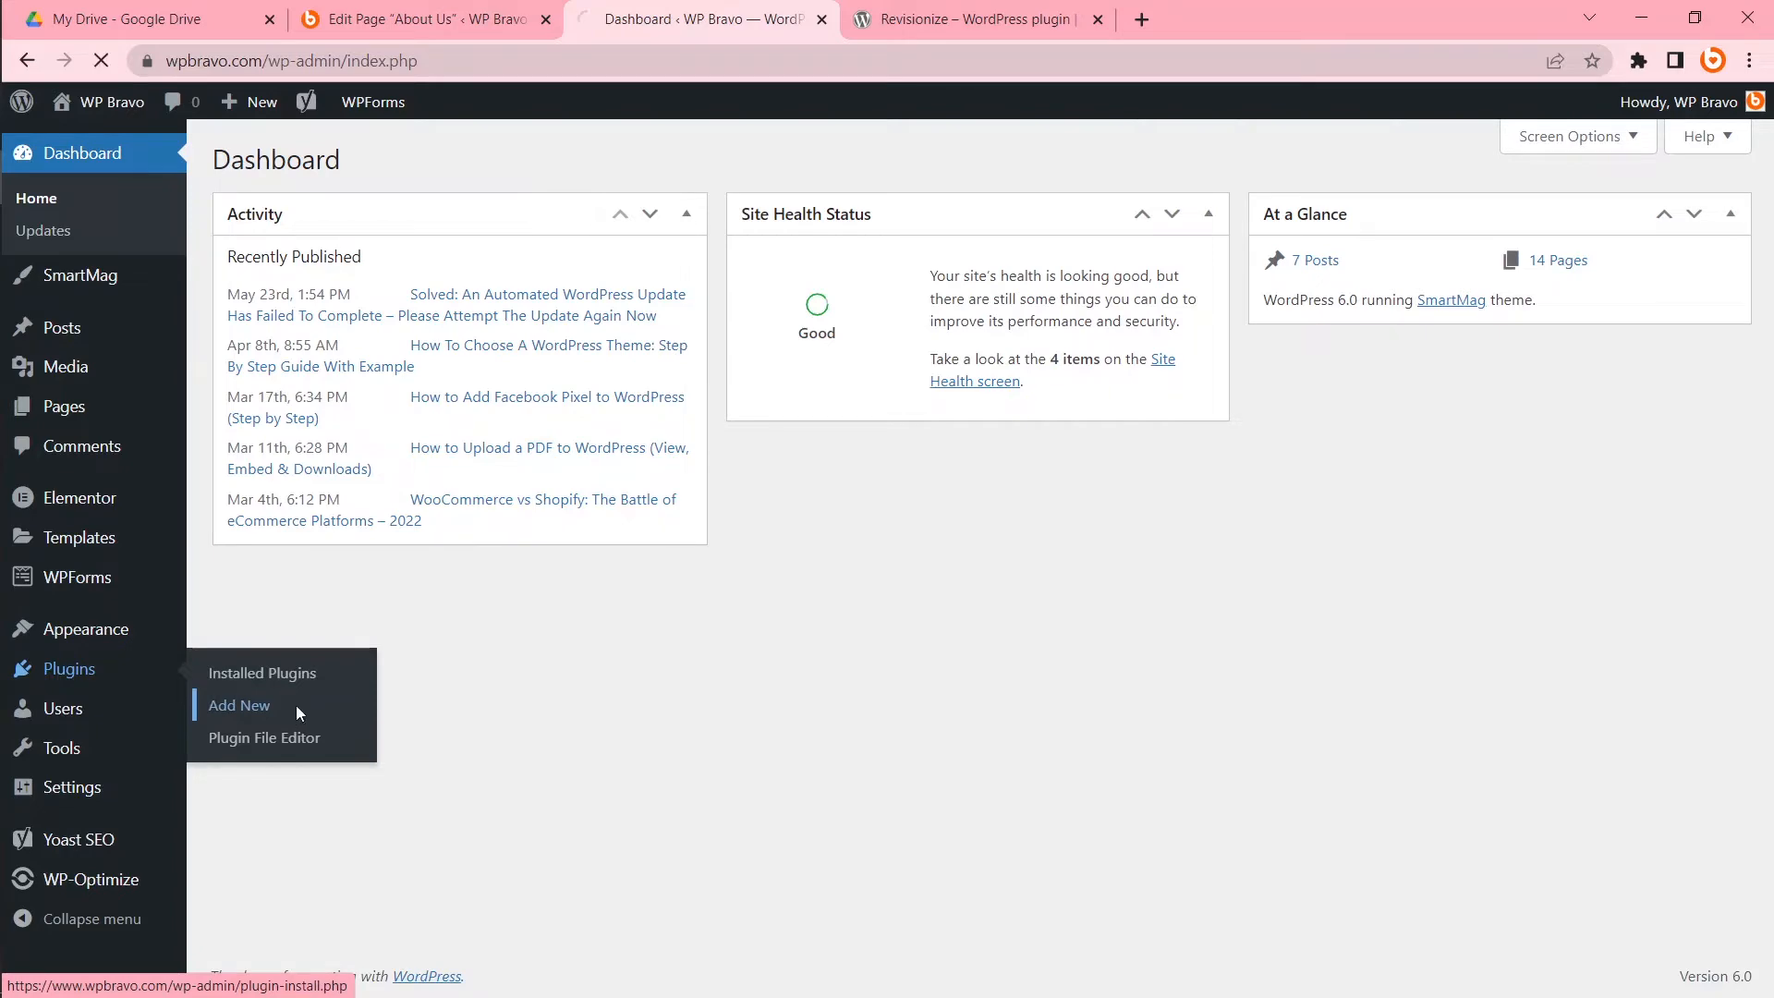
click(239, 704)
text(Revisionize)
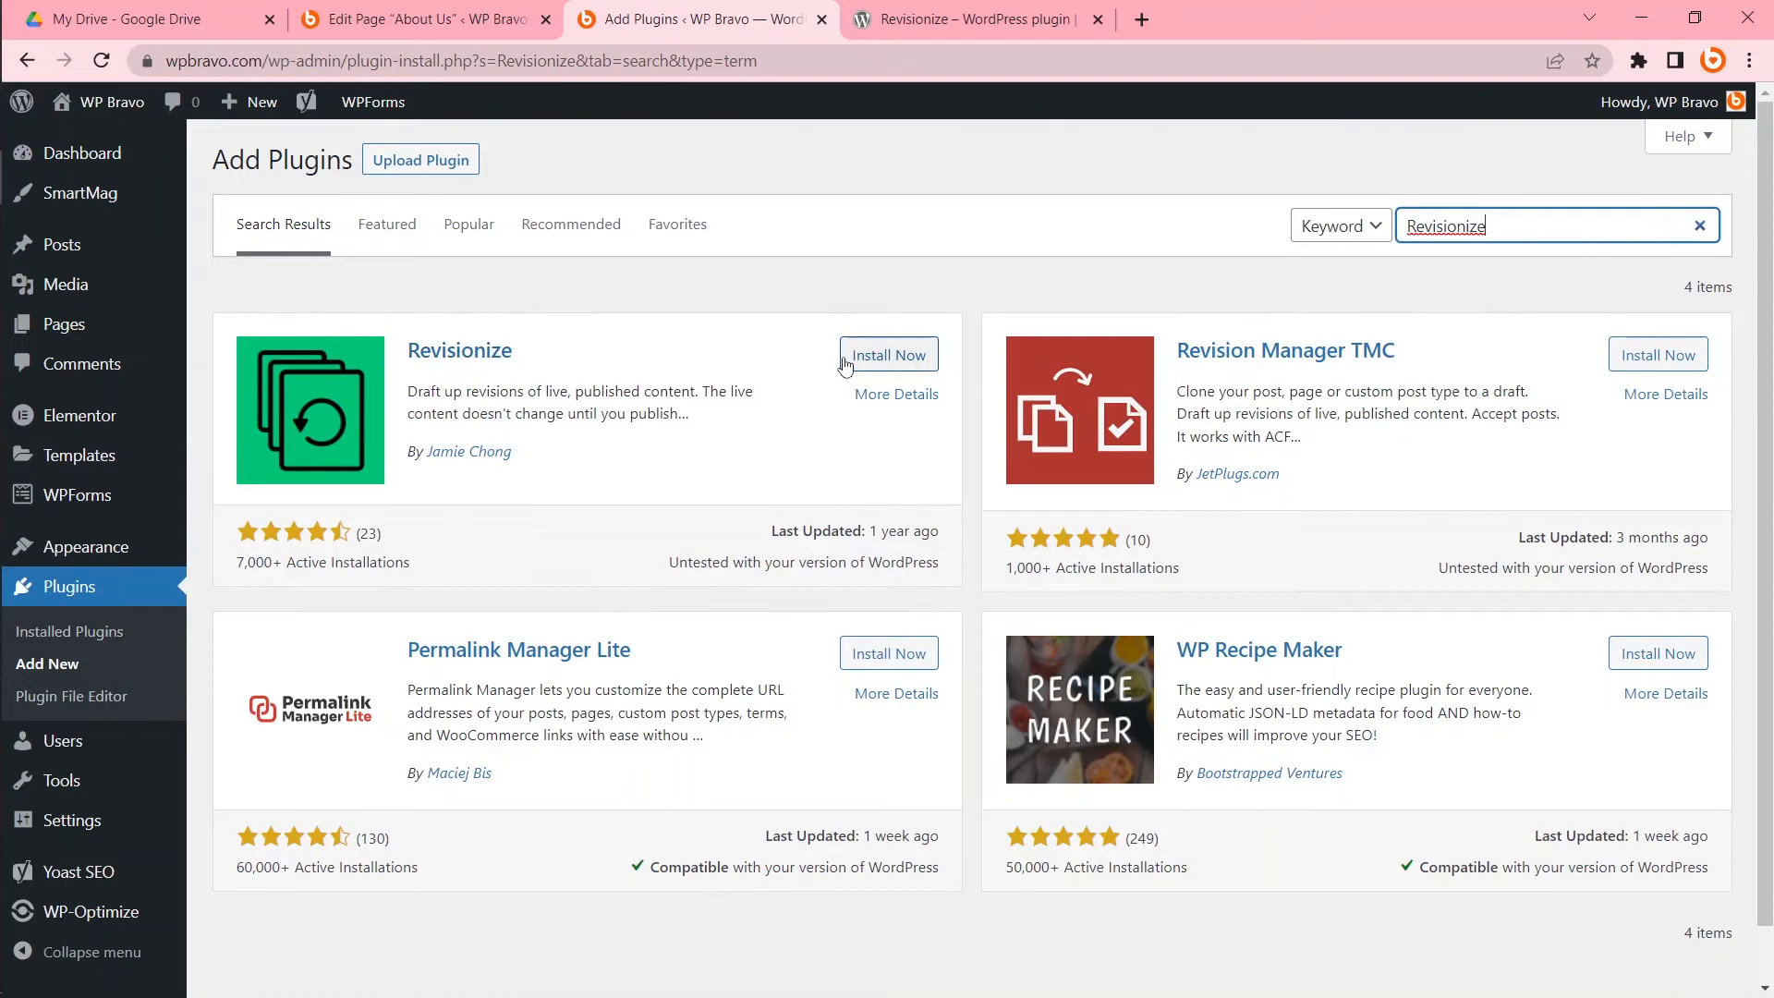
Install and activate the Revisionize plugin so it shows in the installed plugins list.
click(889, 355)
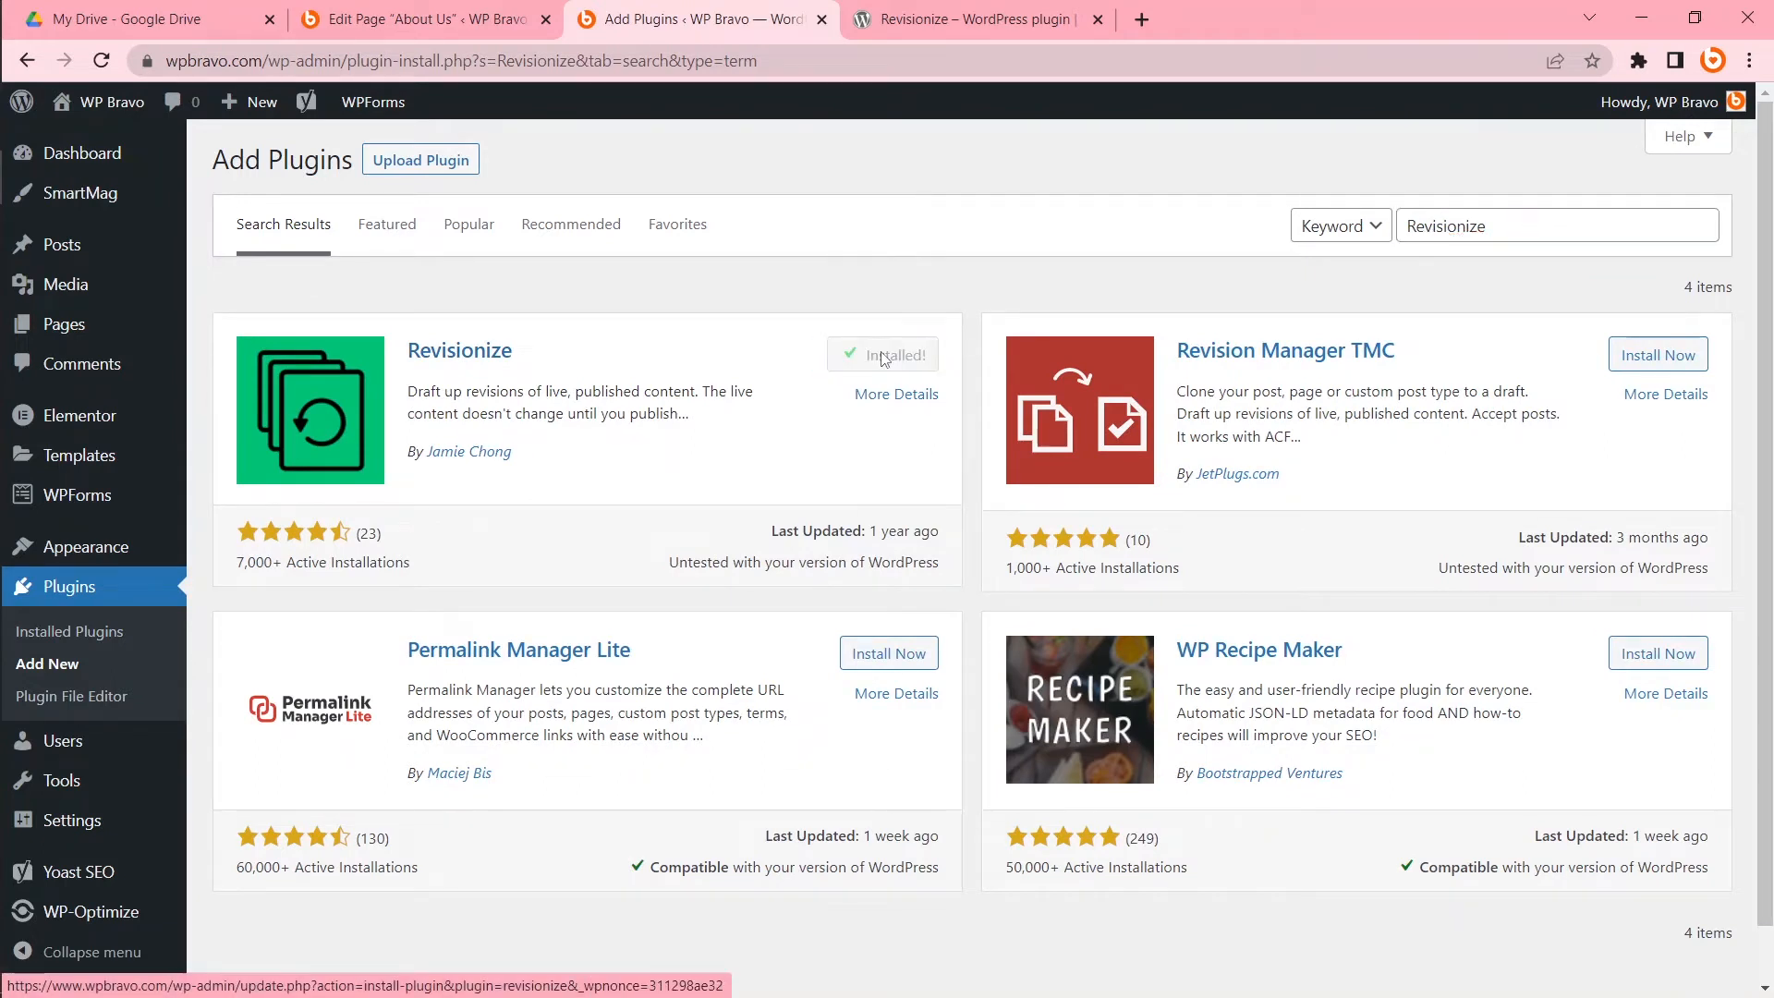
click(883, 355)
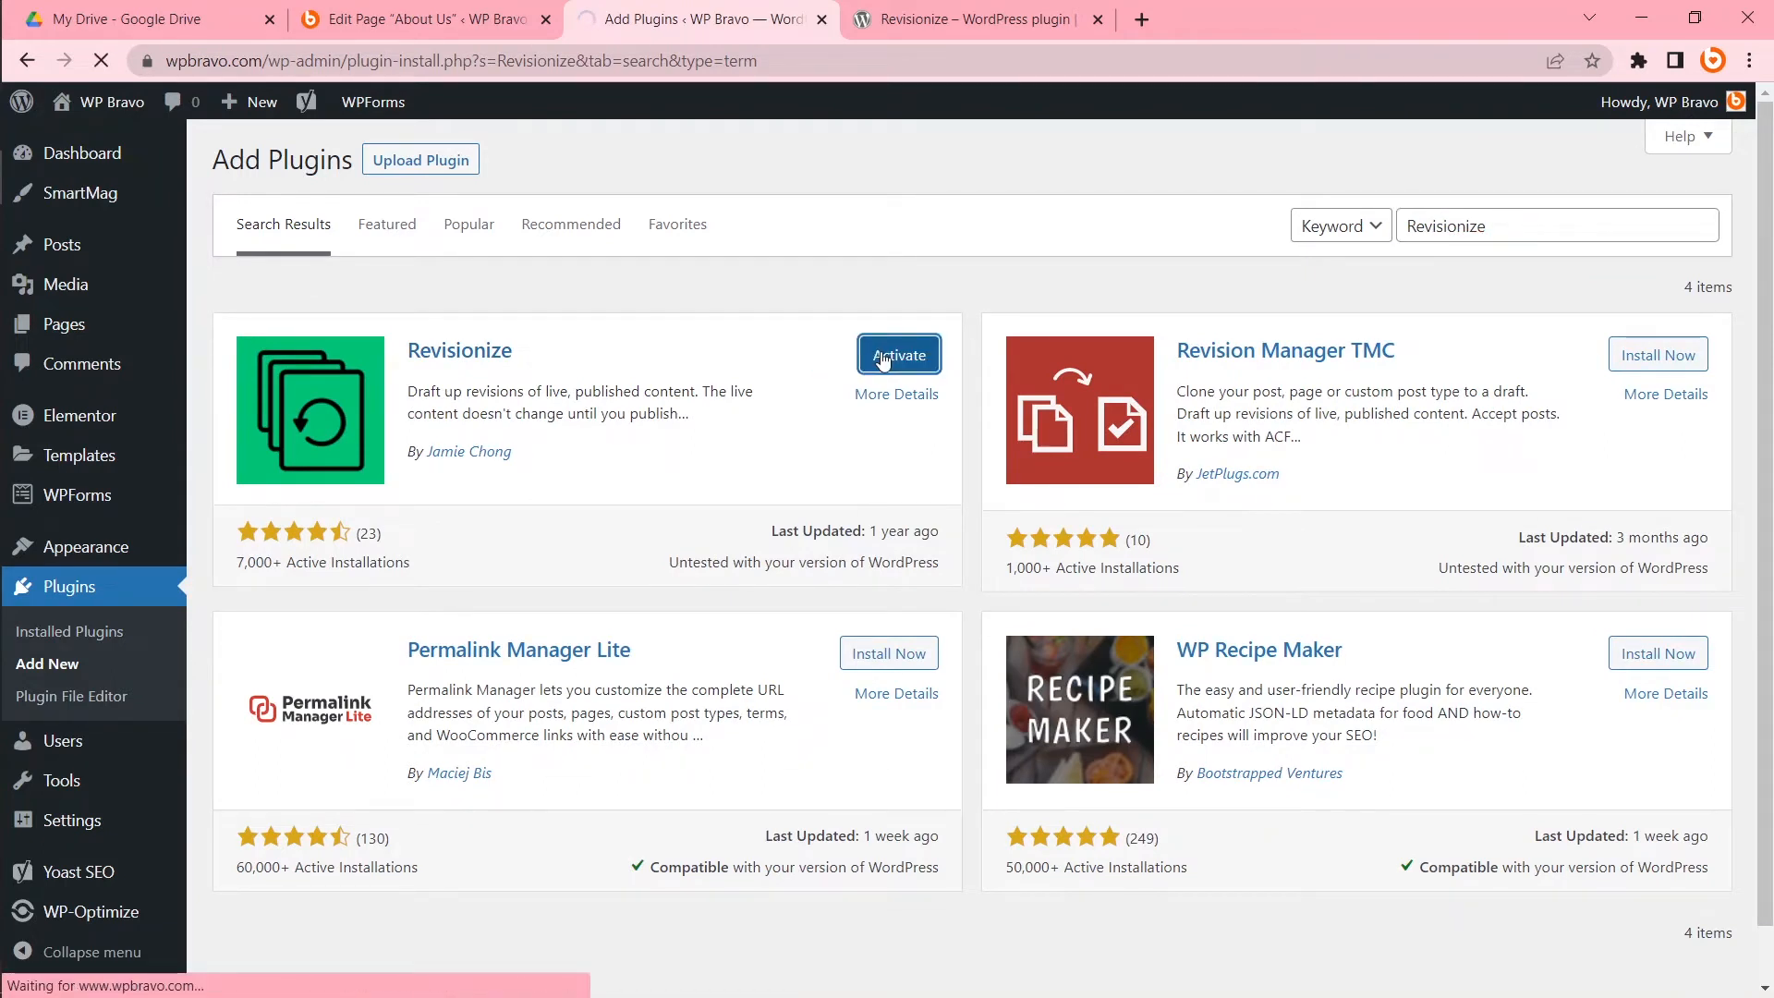
click(899, 355)
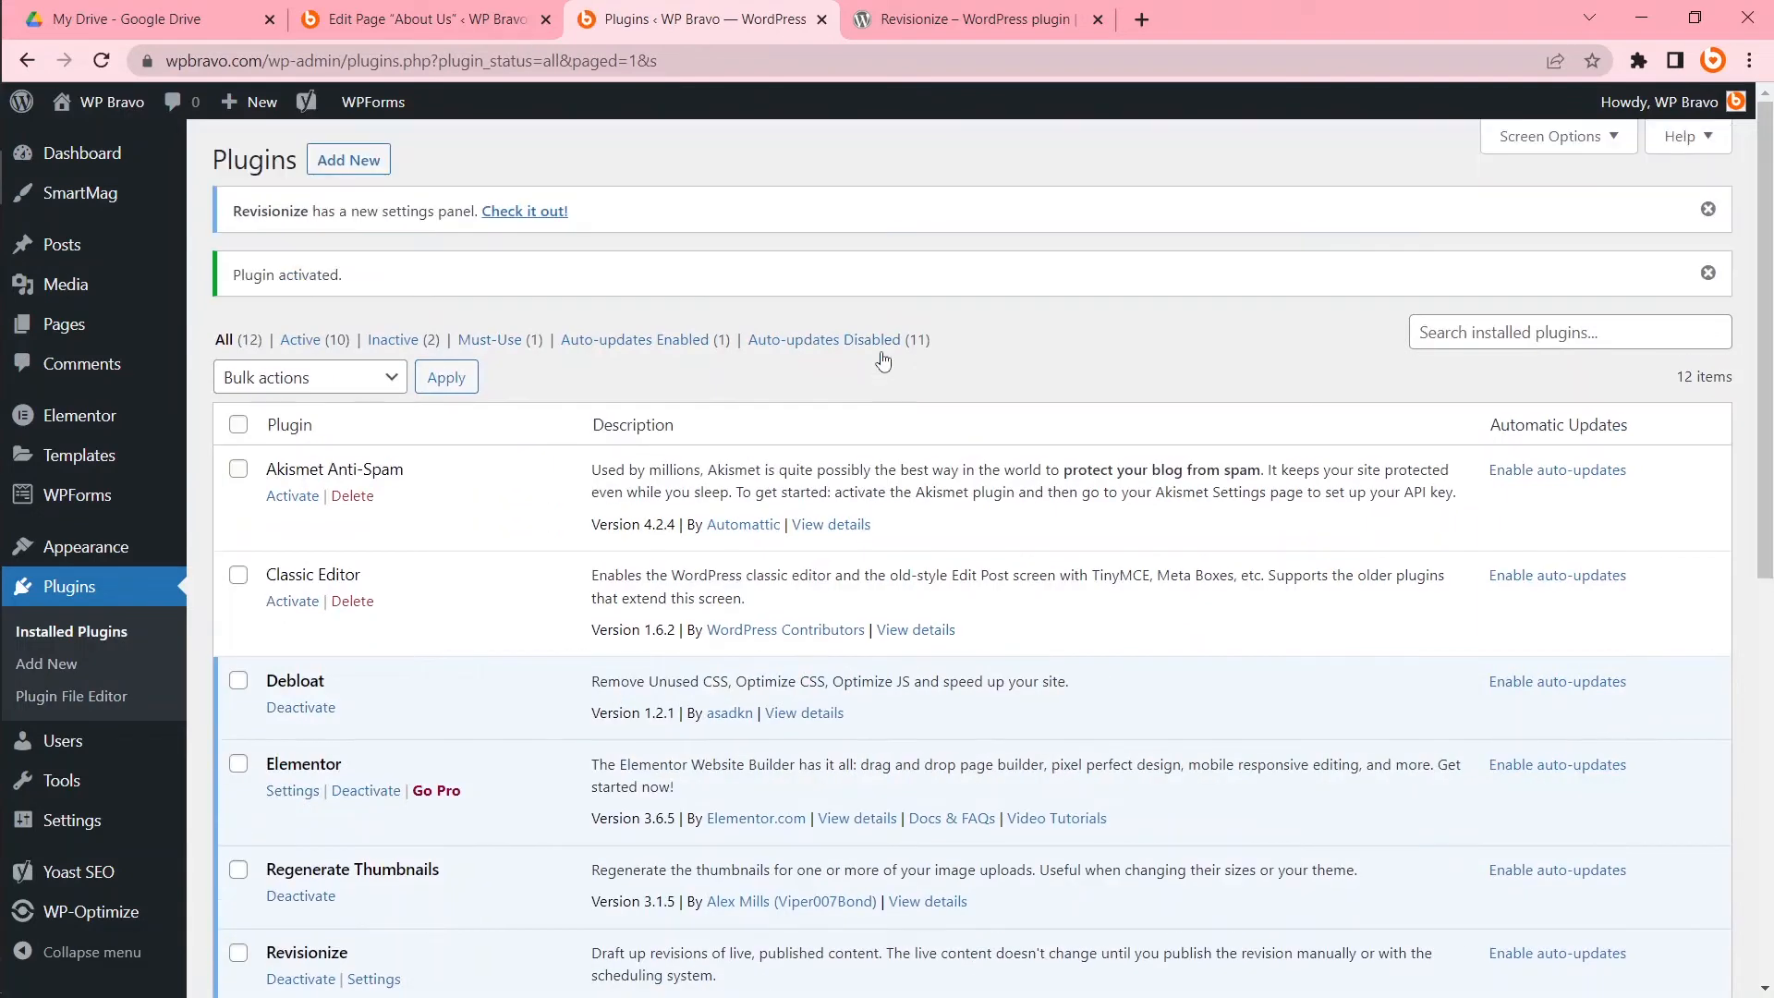
mouse_move(756, 274)
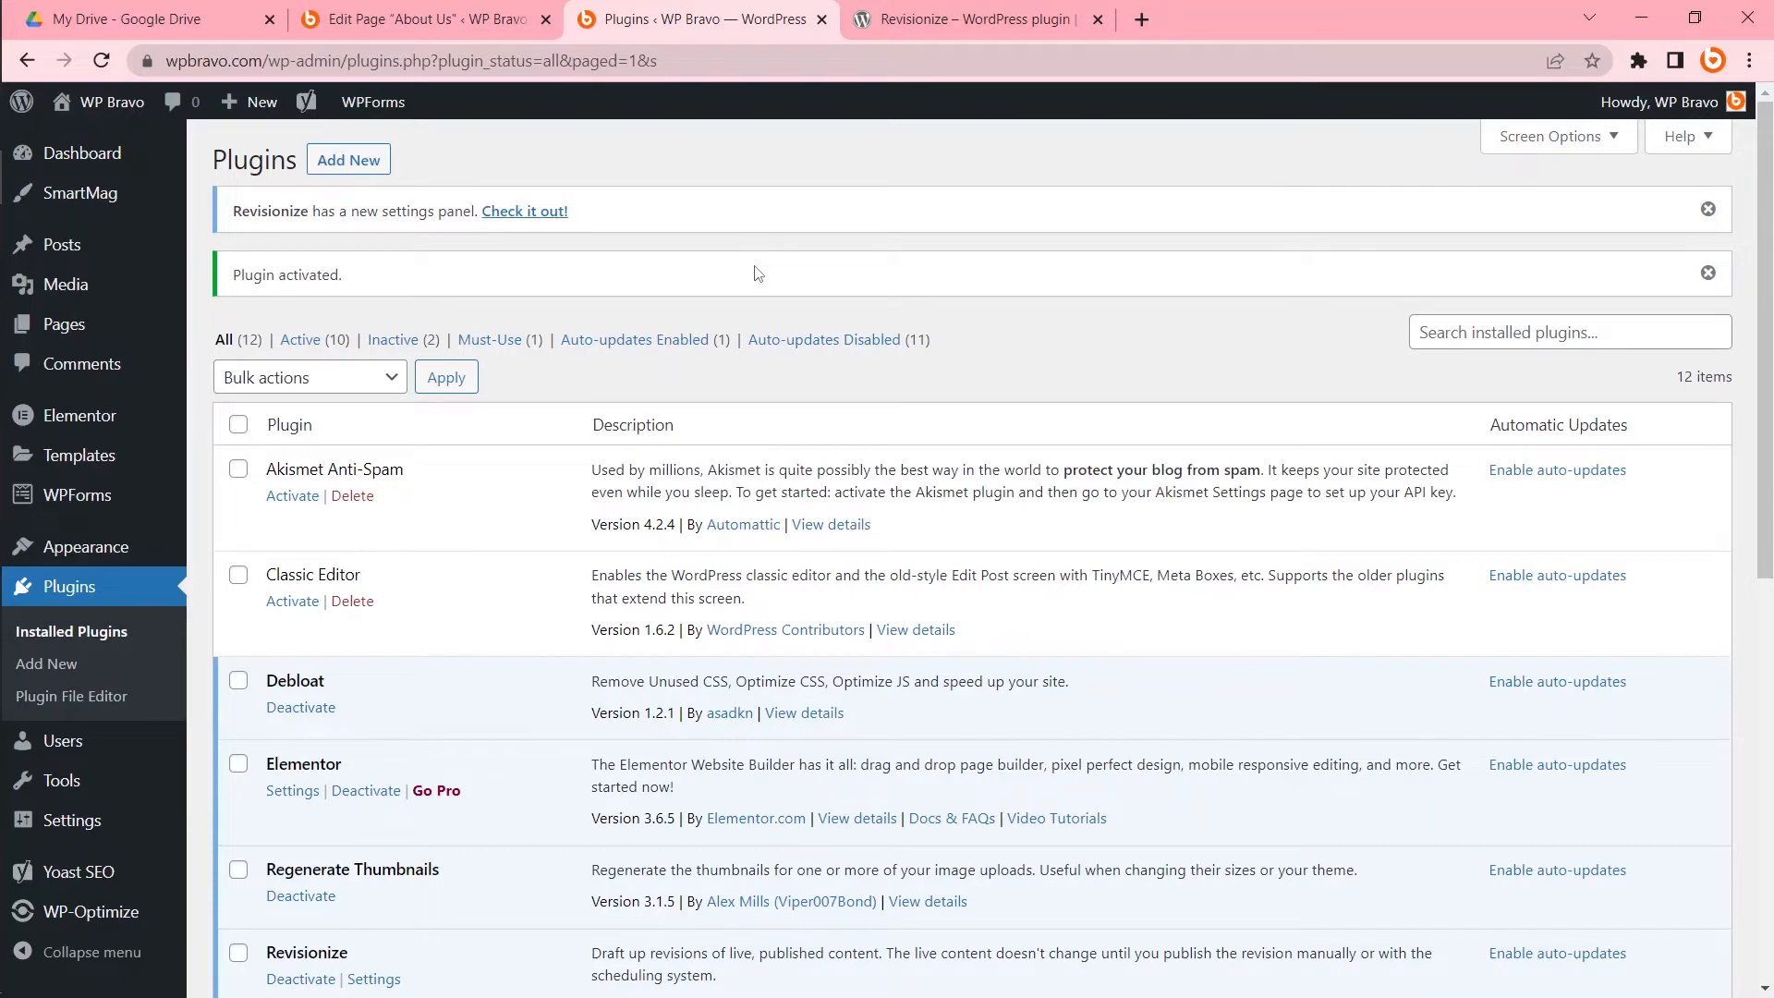
mouse_move(63, 325)
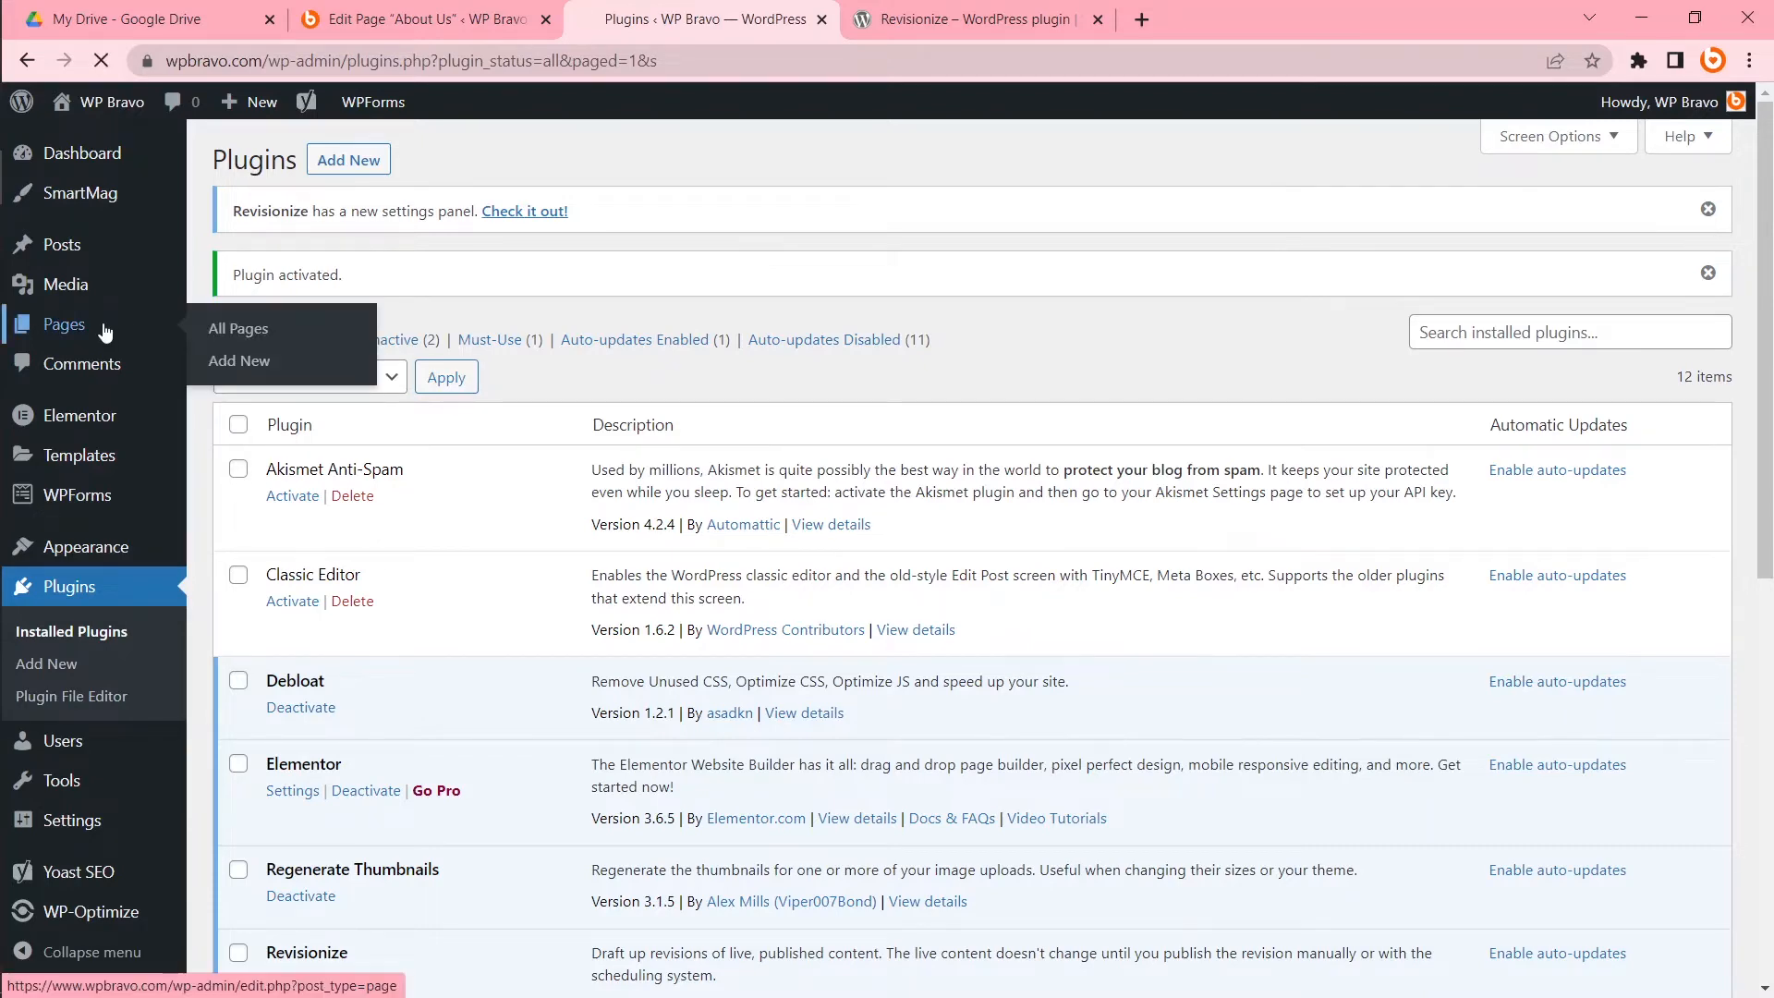
Review the Pages list showing the About Us revision draft, then return to its editor.
click(239, 329)
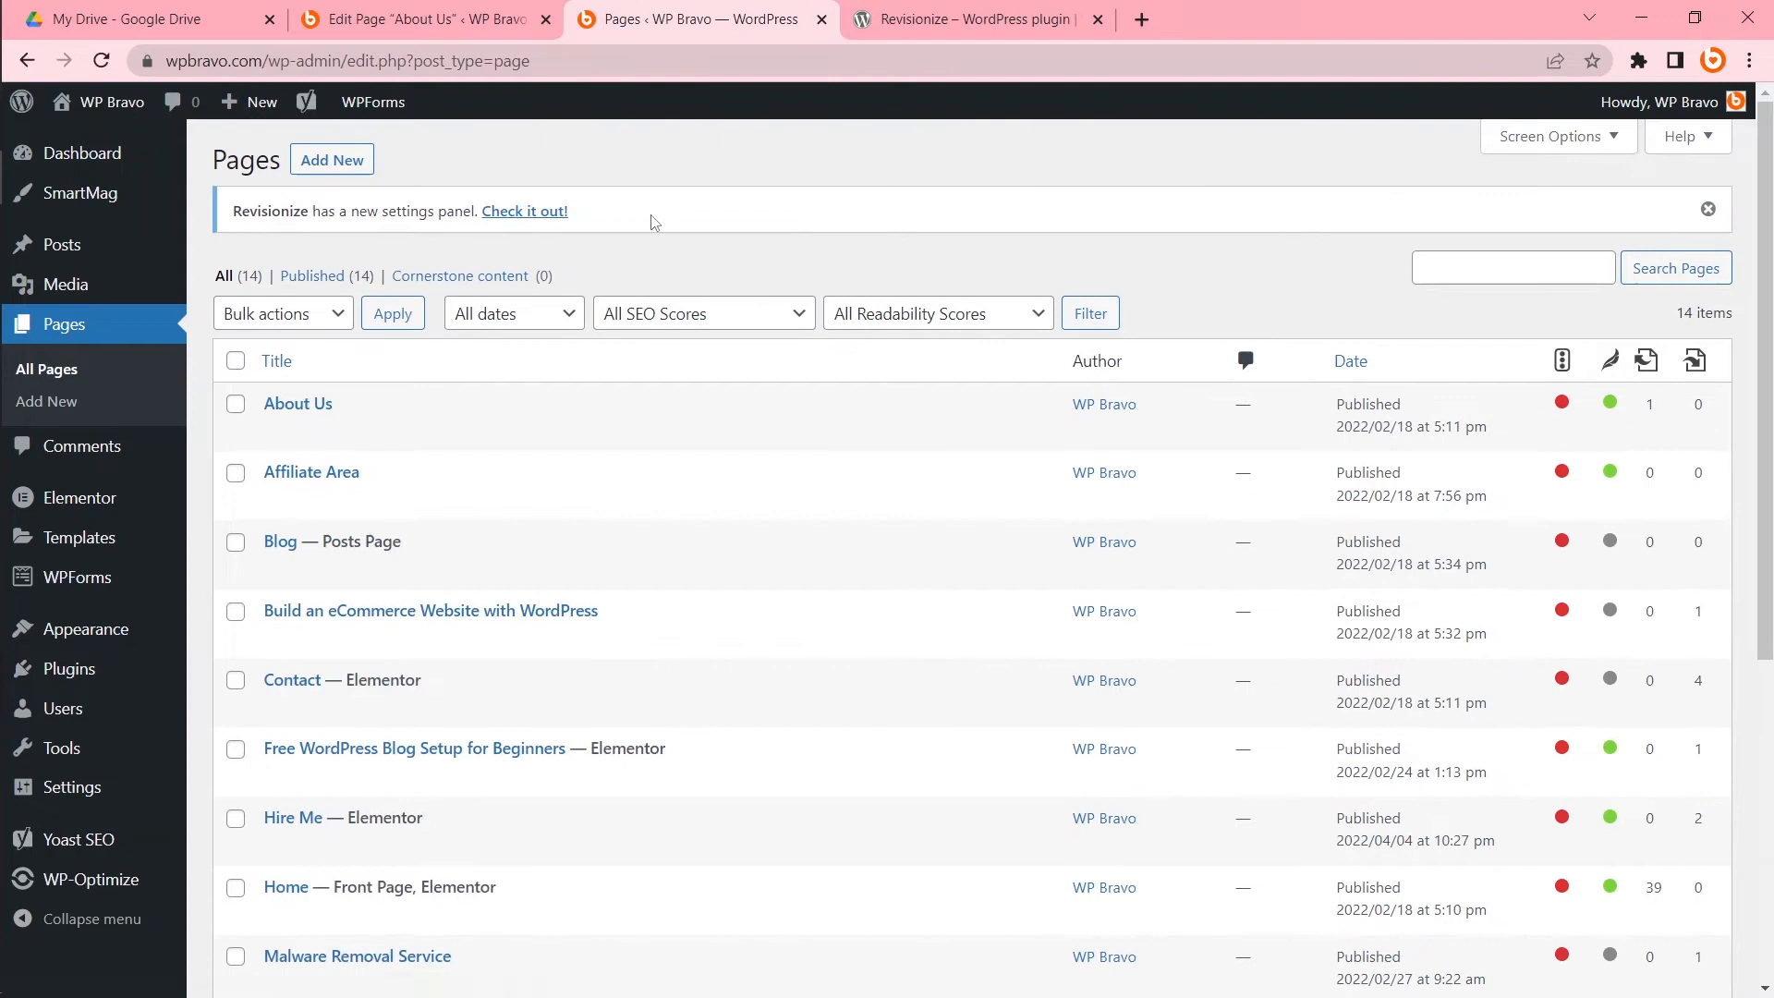
mouse_move(298, 405)
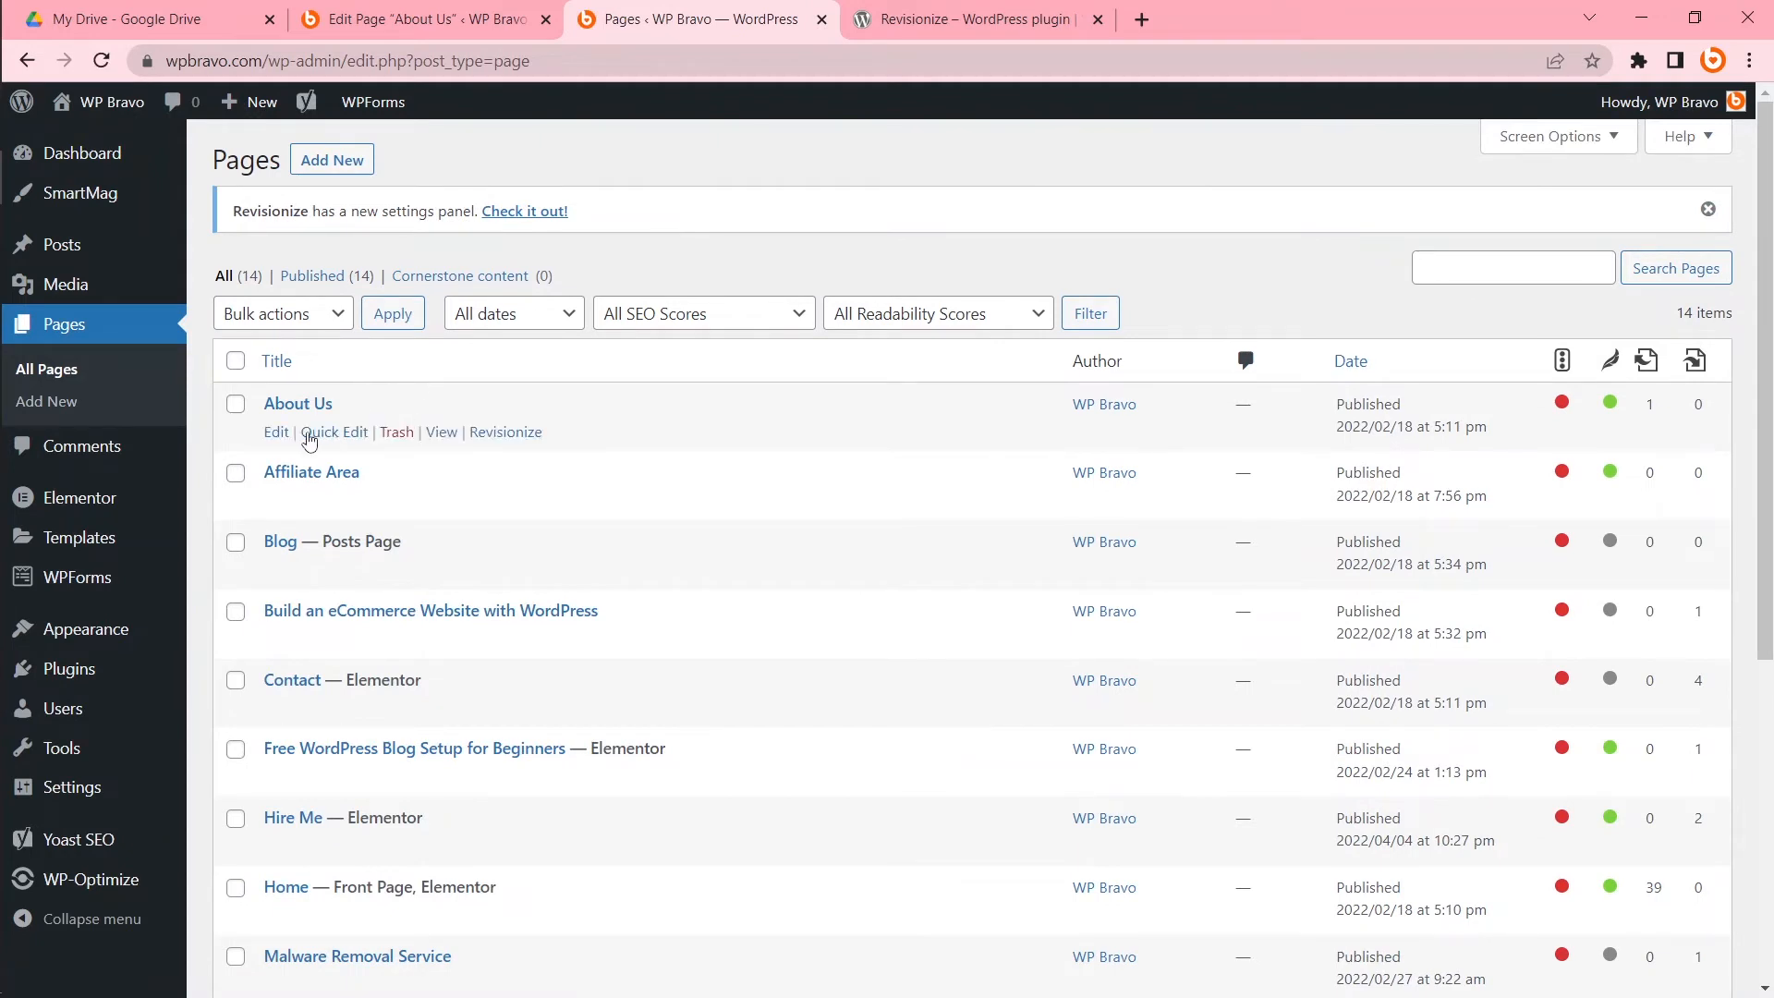
mouse_move(504, 431)
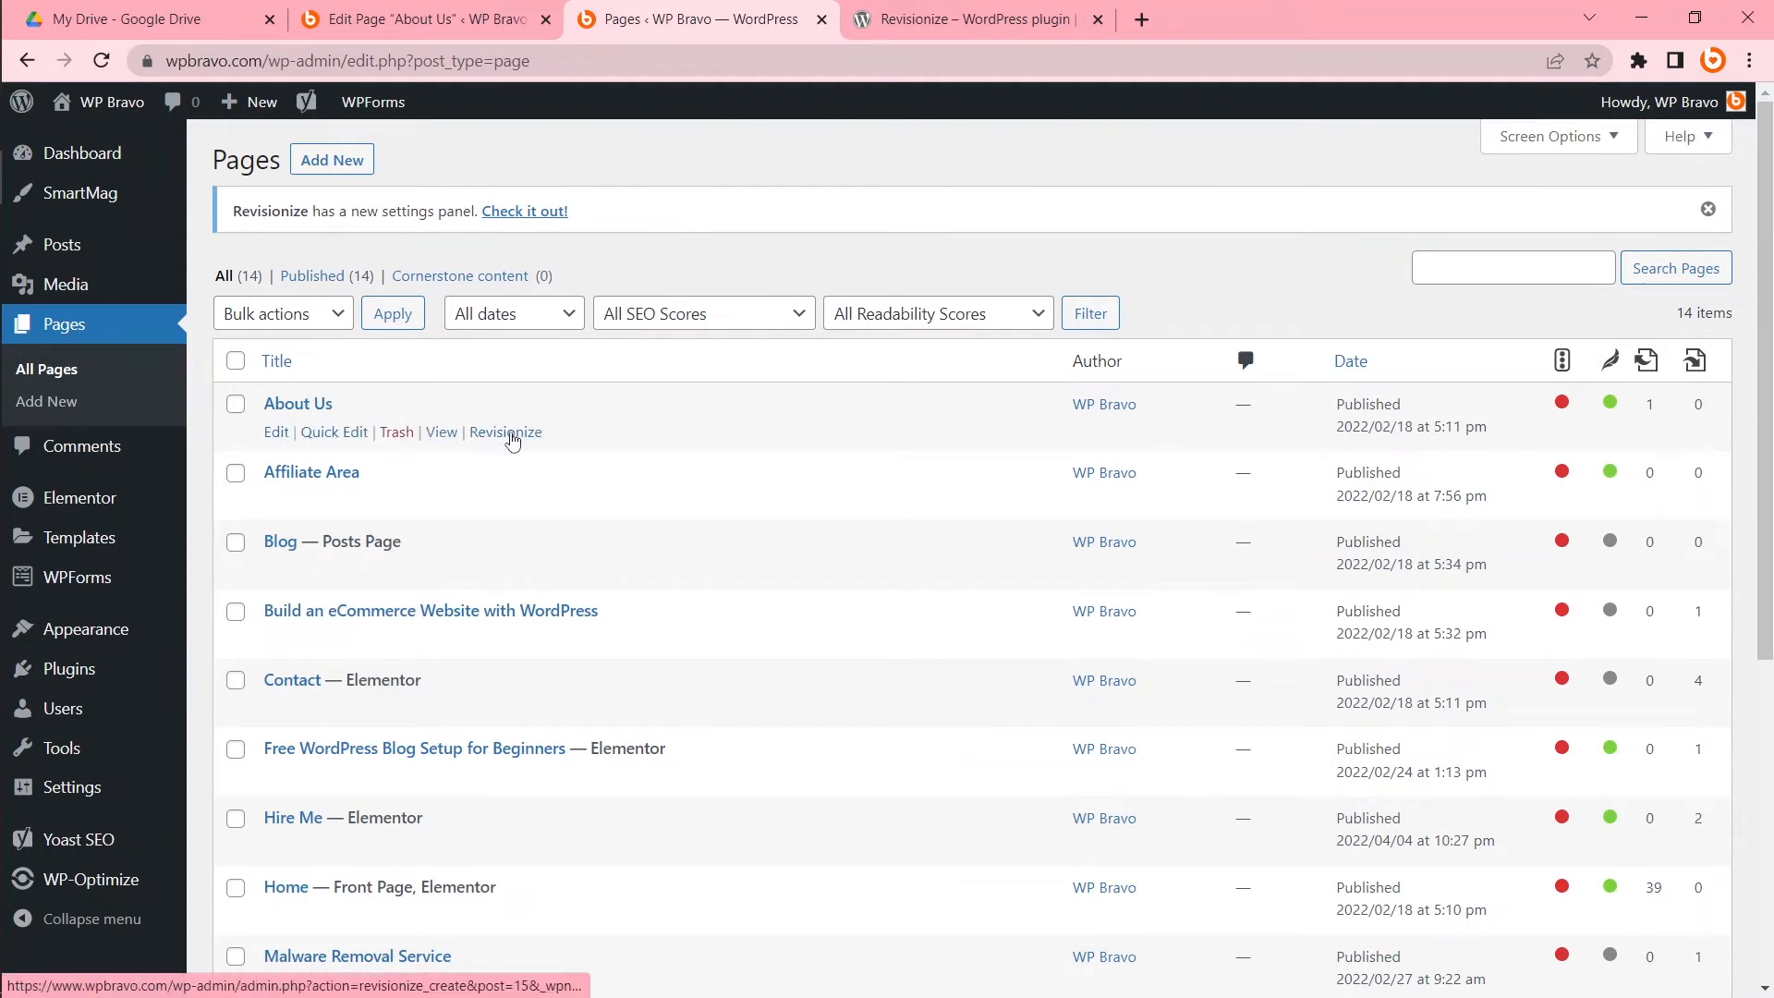
mouse_move(505, 433)
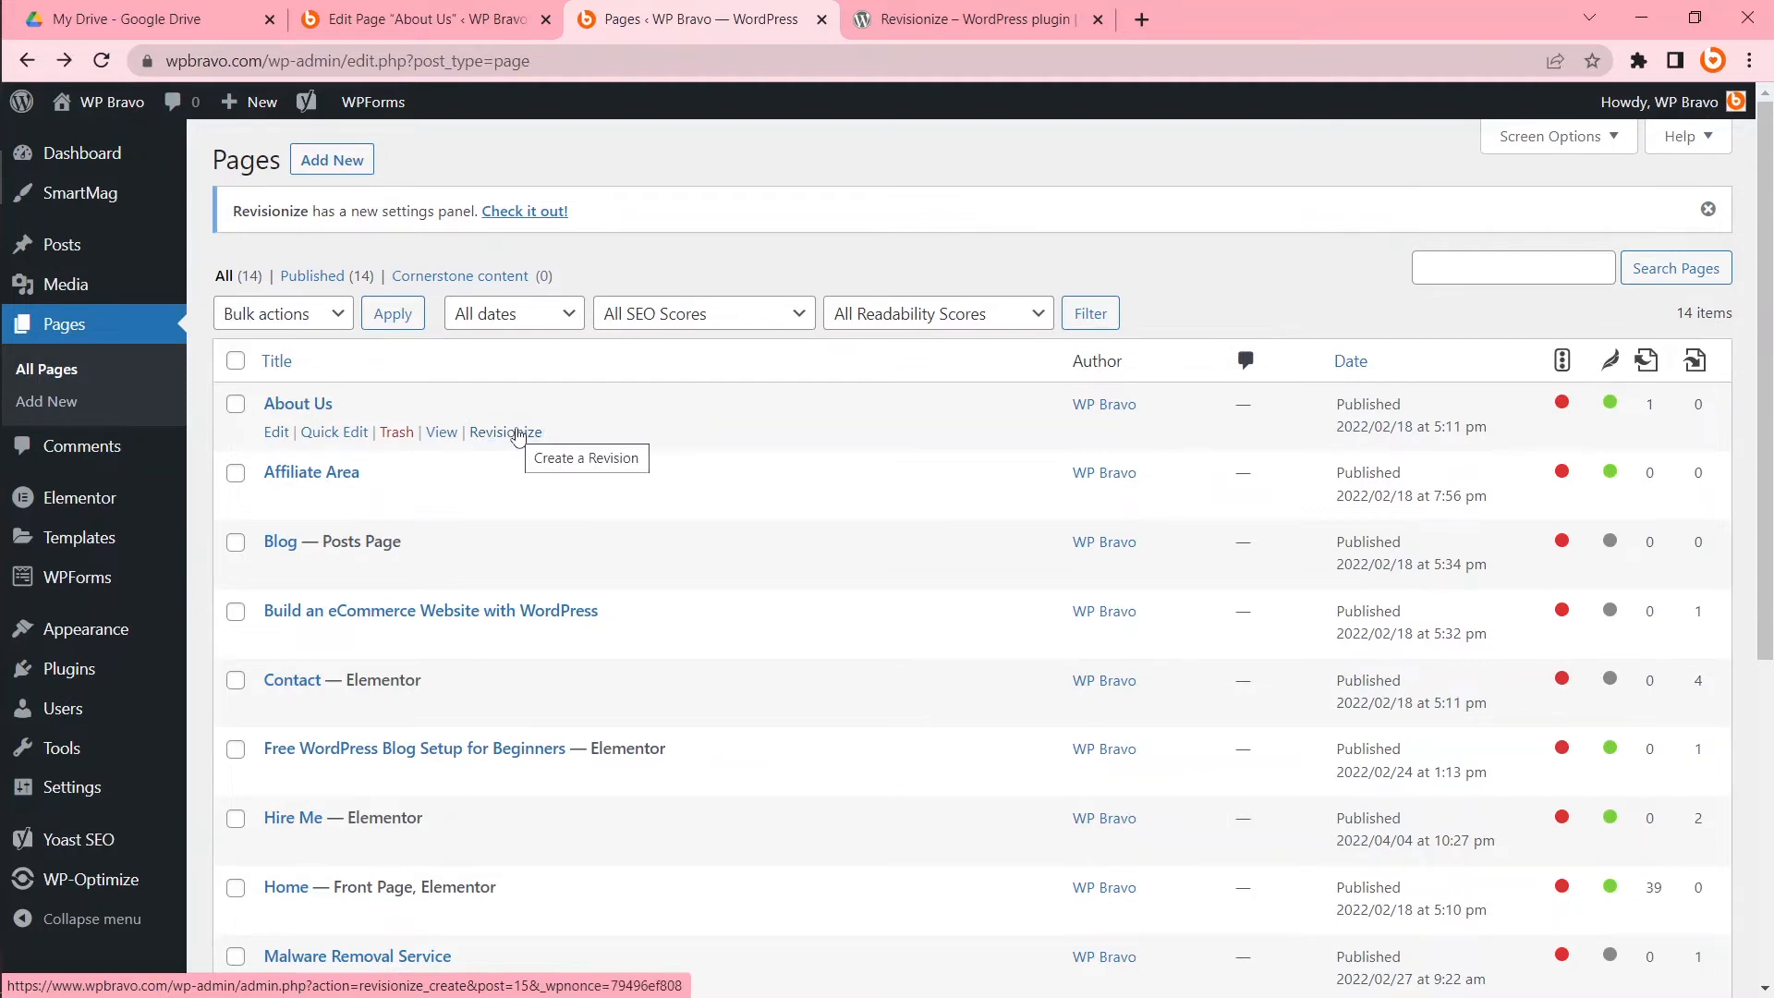
click(276, 433)
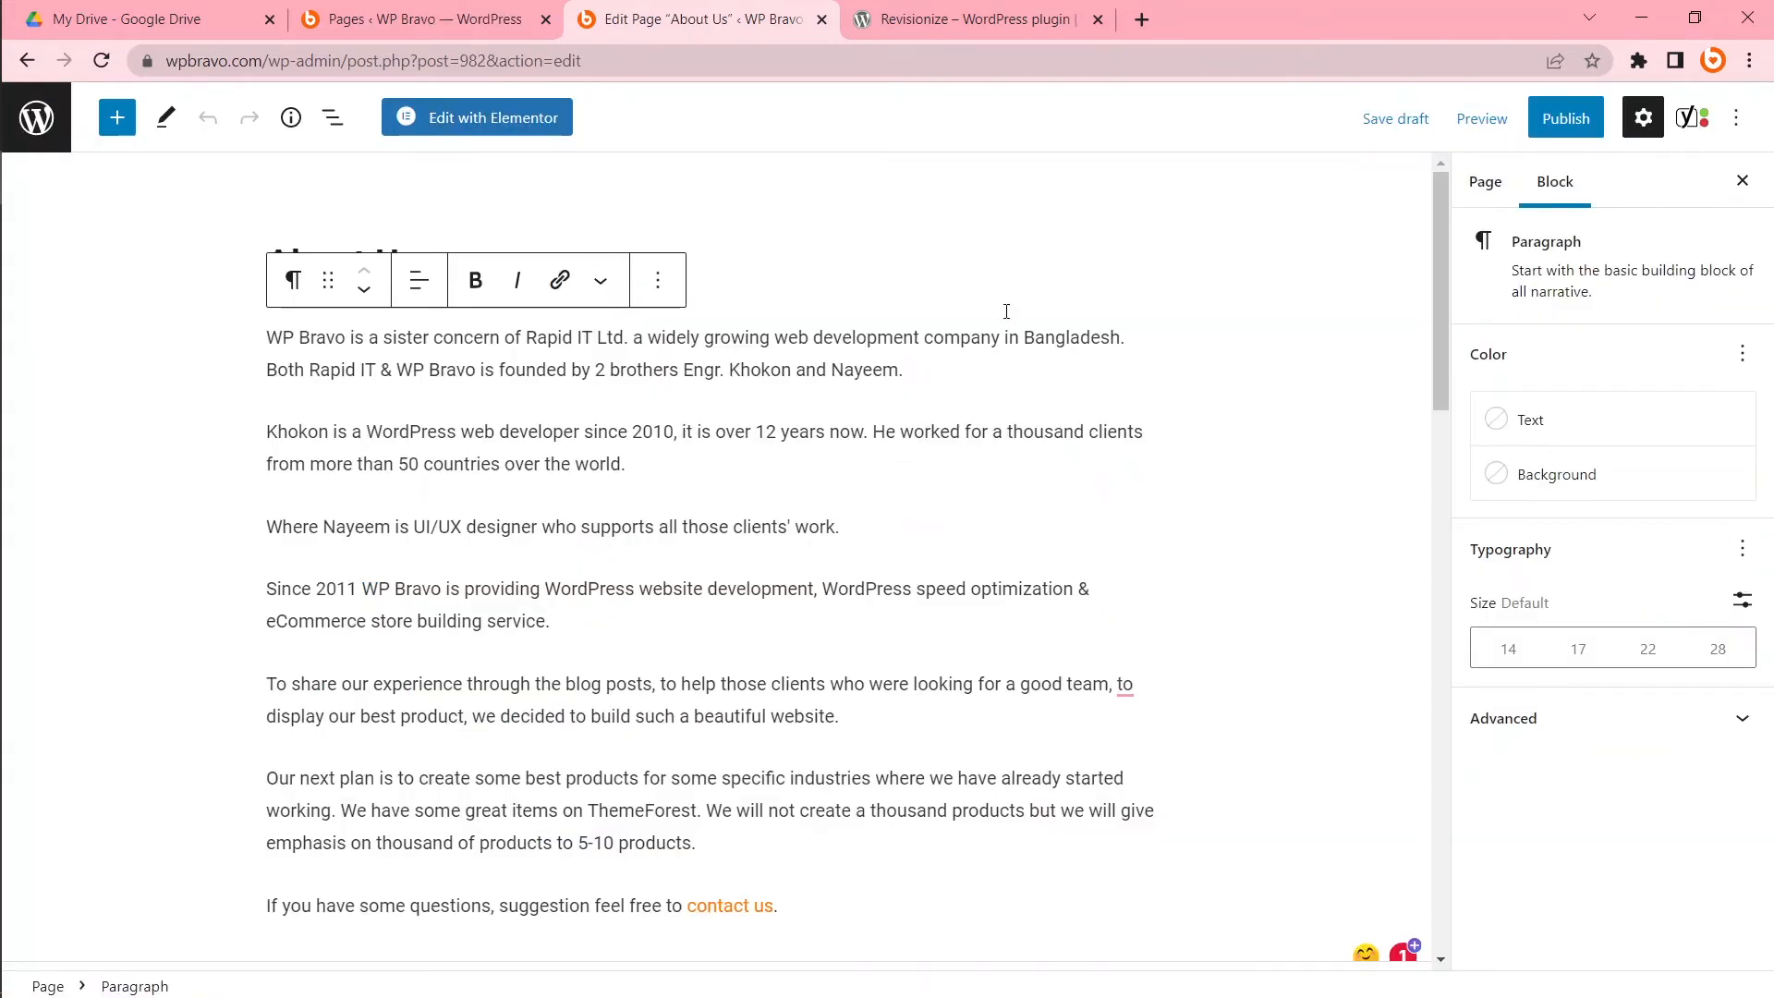
mouse_move(1395, 118)
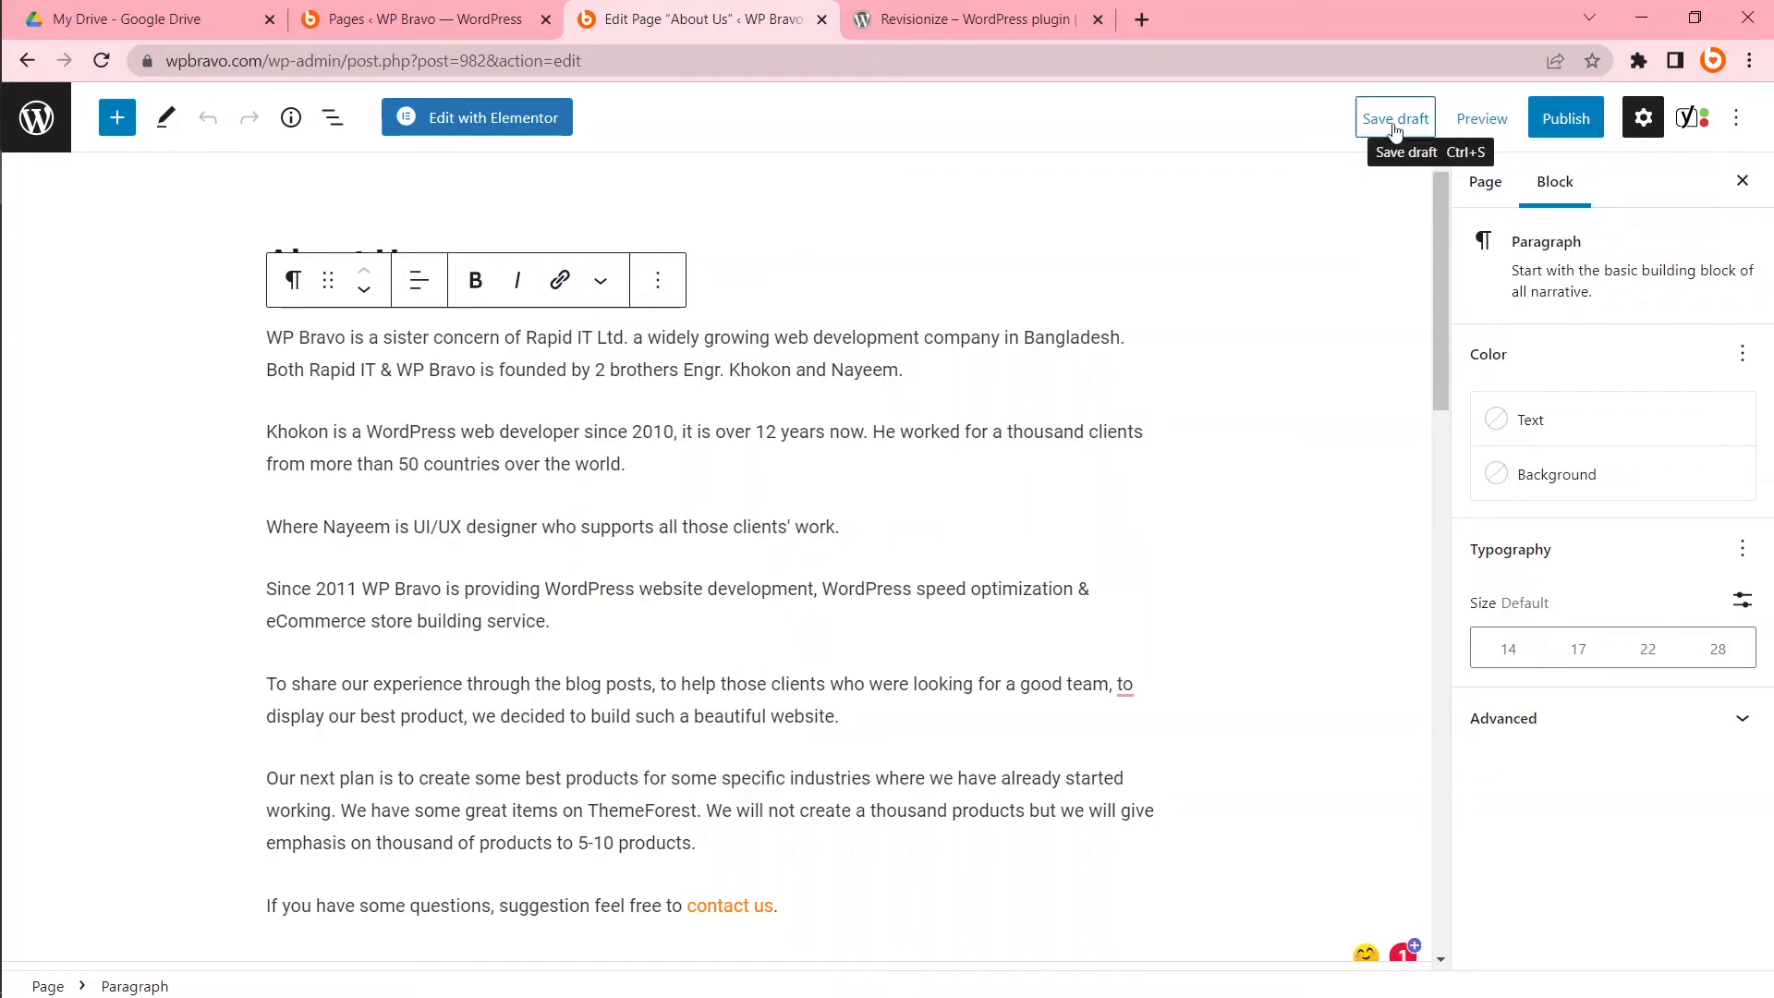
click(419, 18)
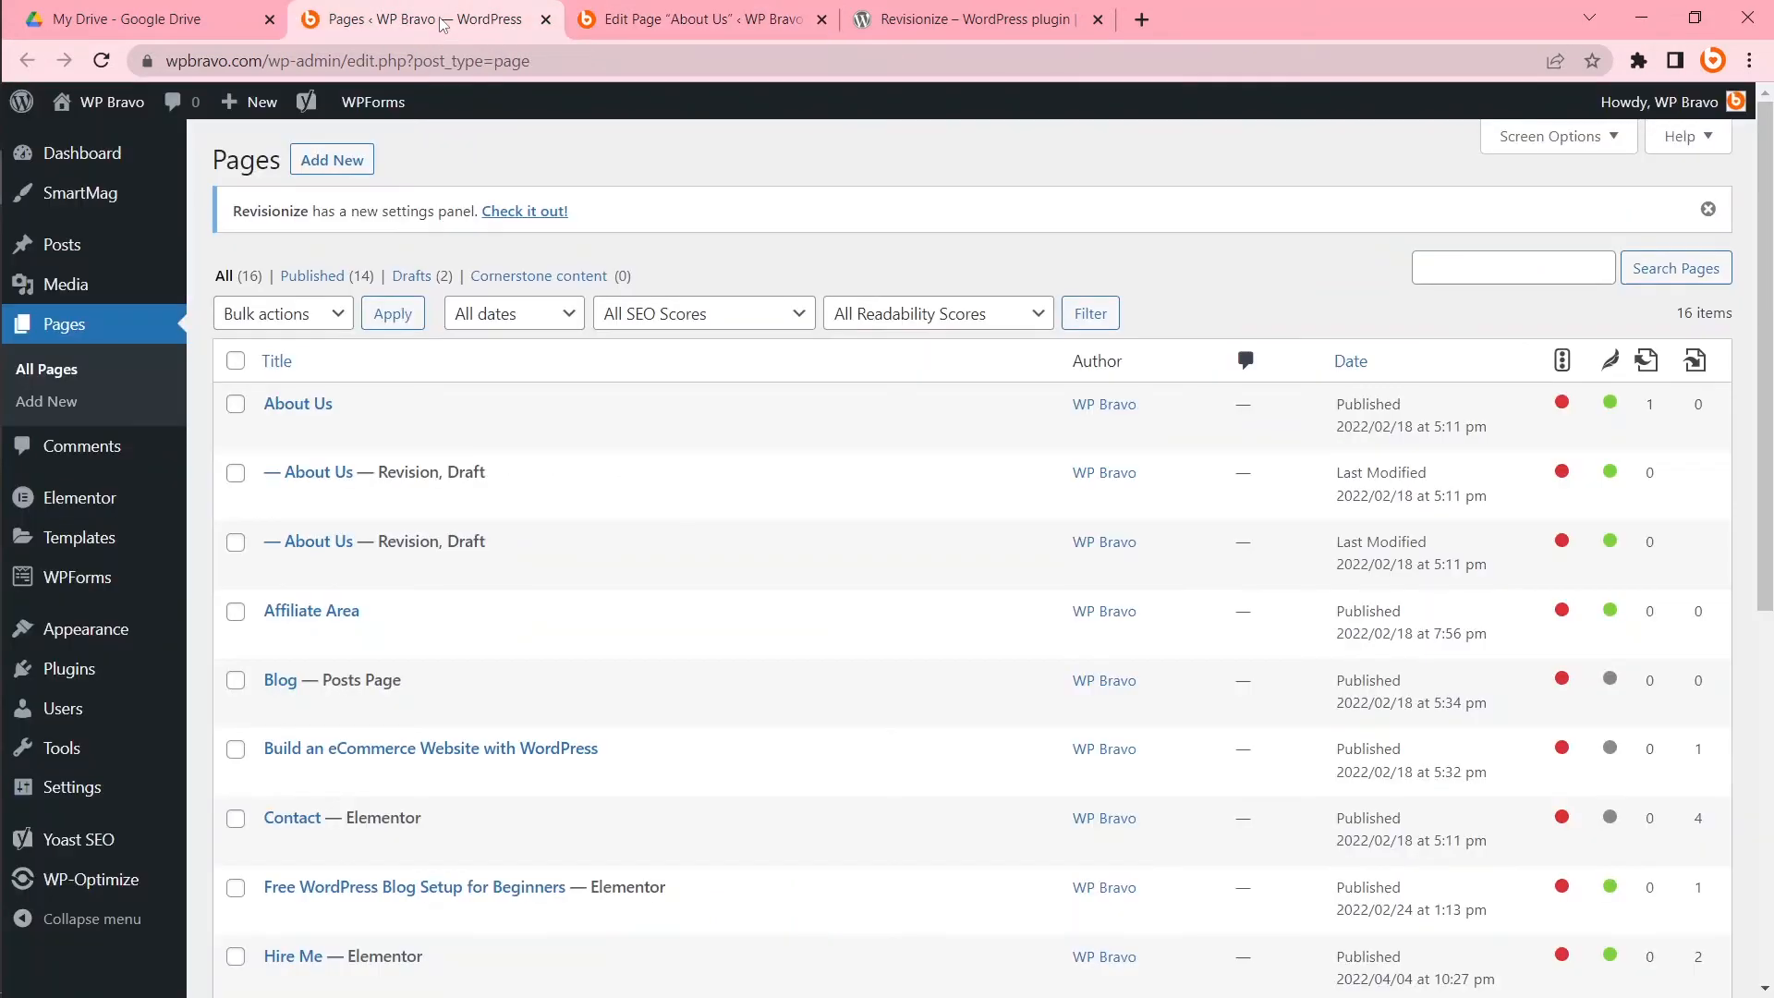
mouse_move(373, 542)
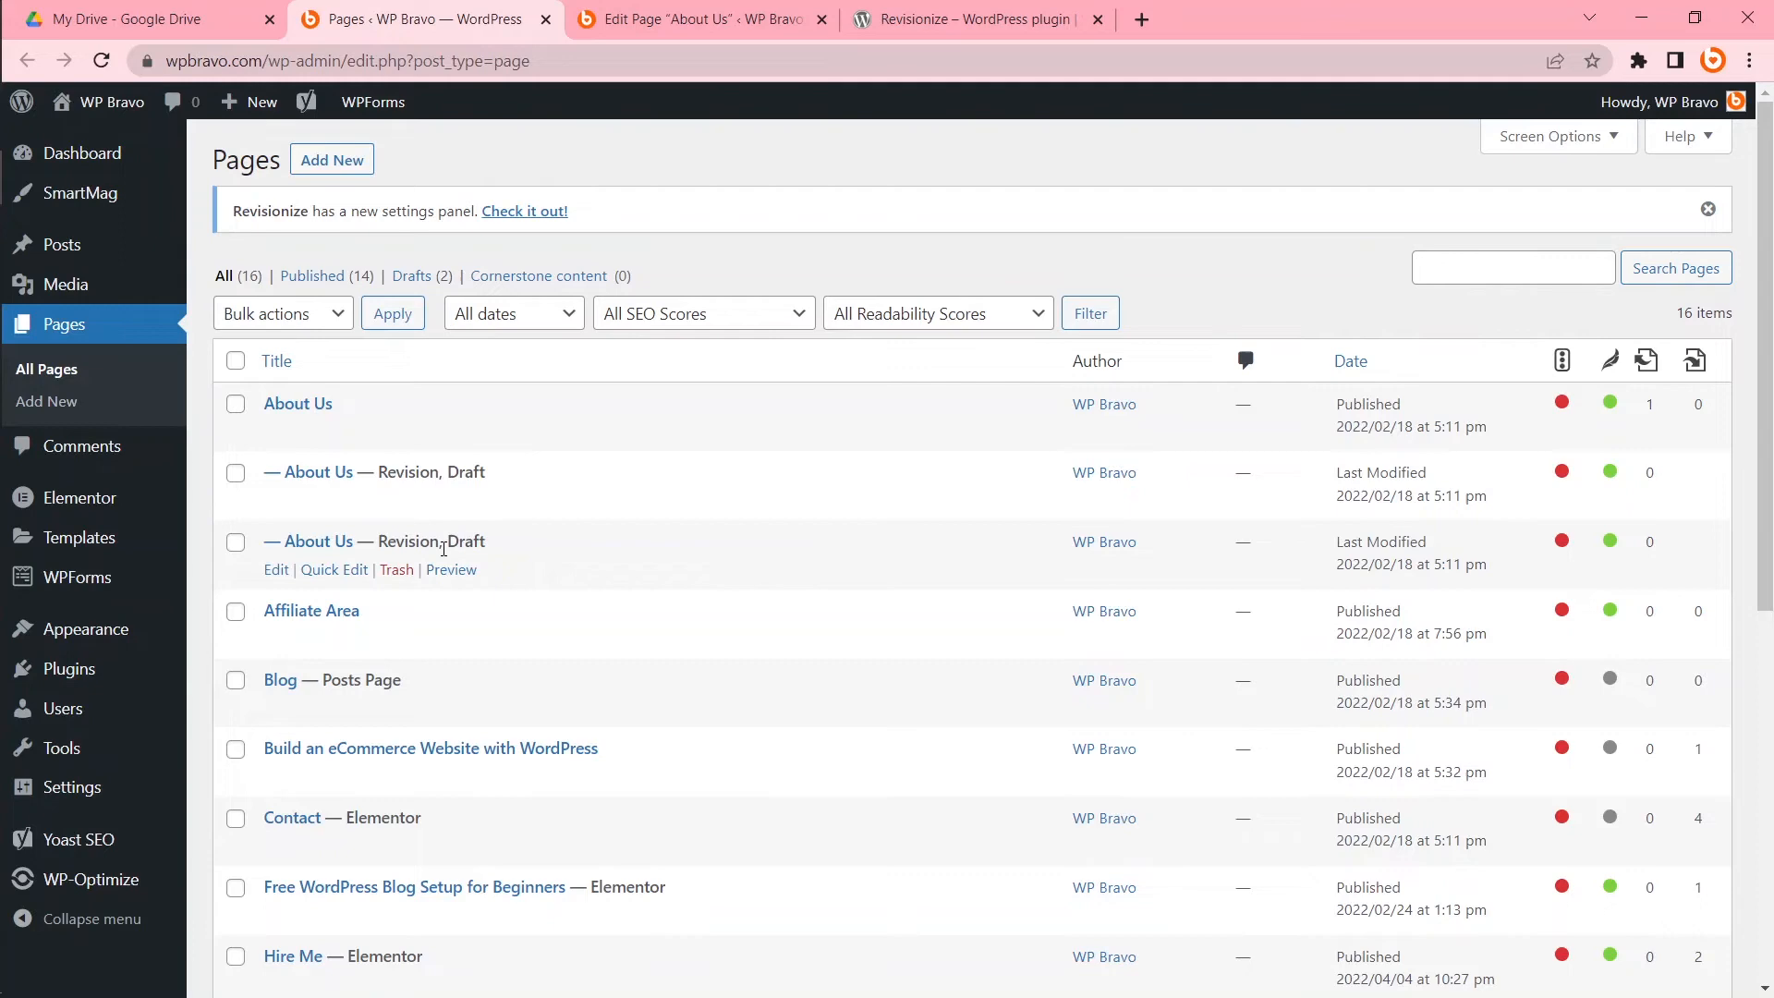
click(702, 19)
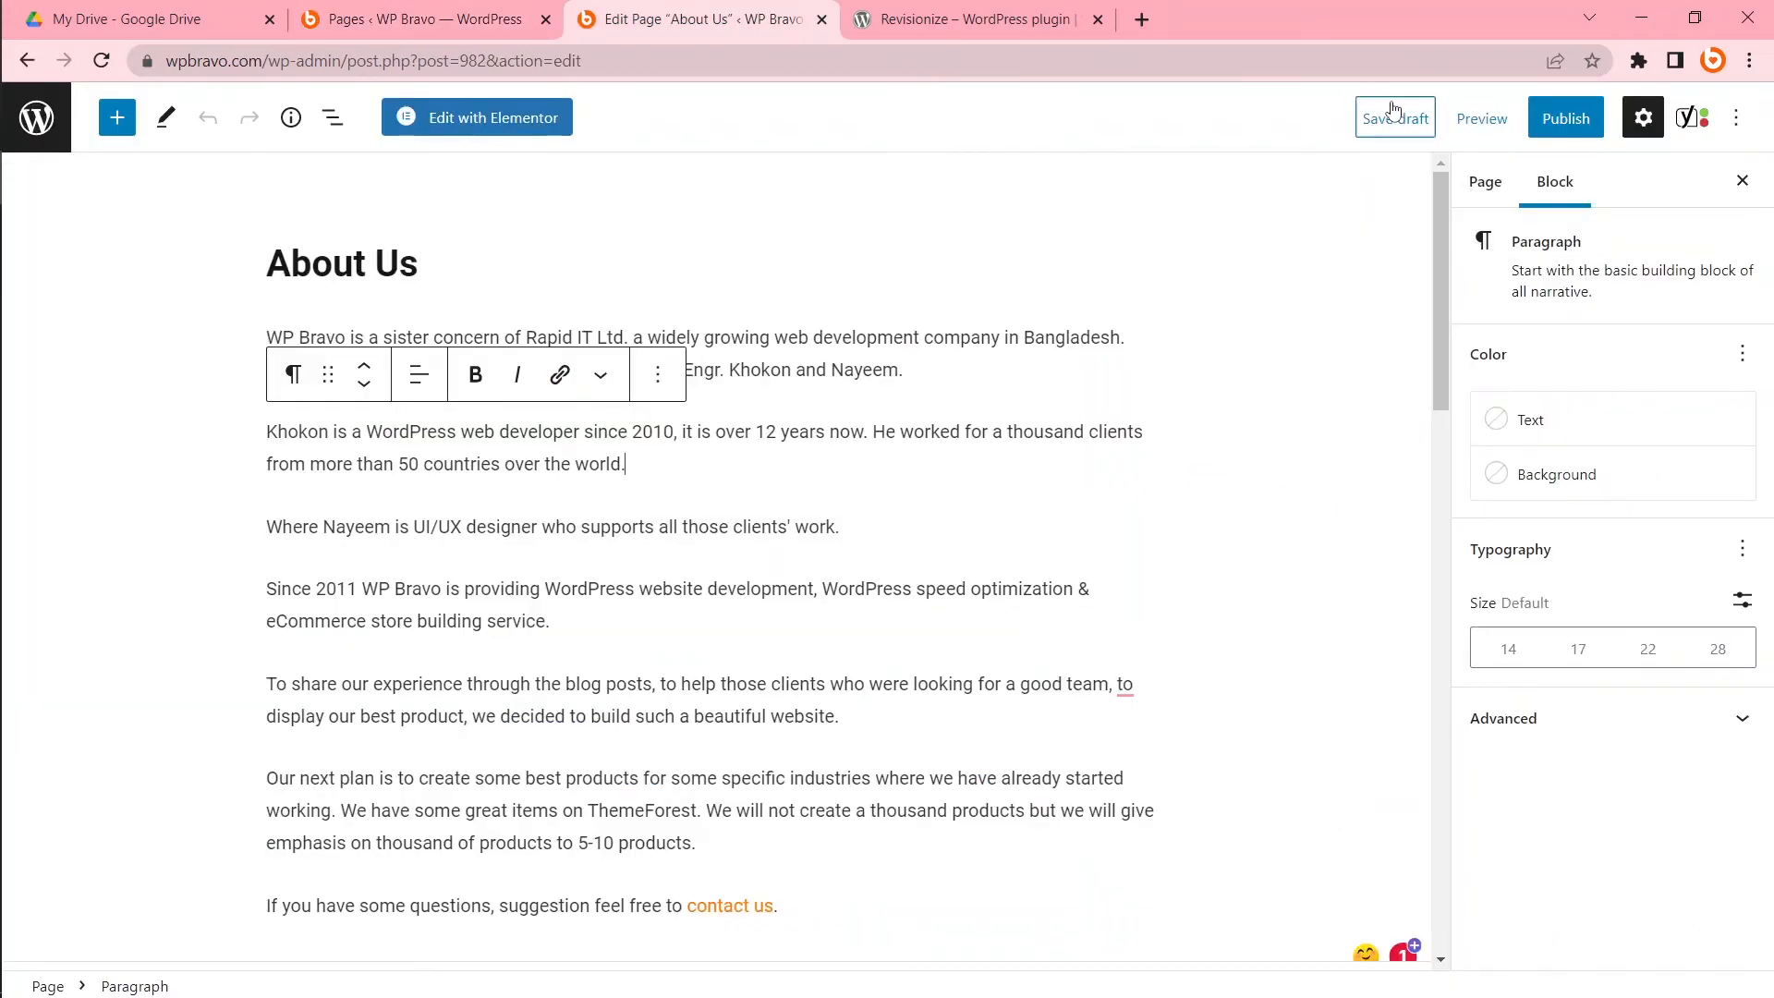
mouse_move(1393, 118)
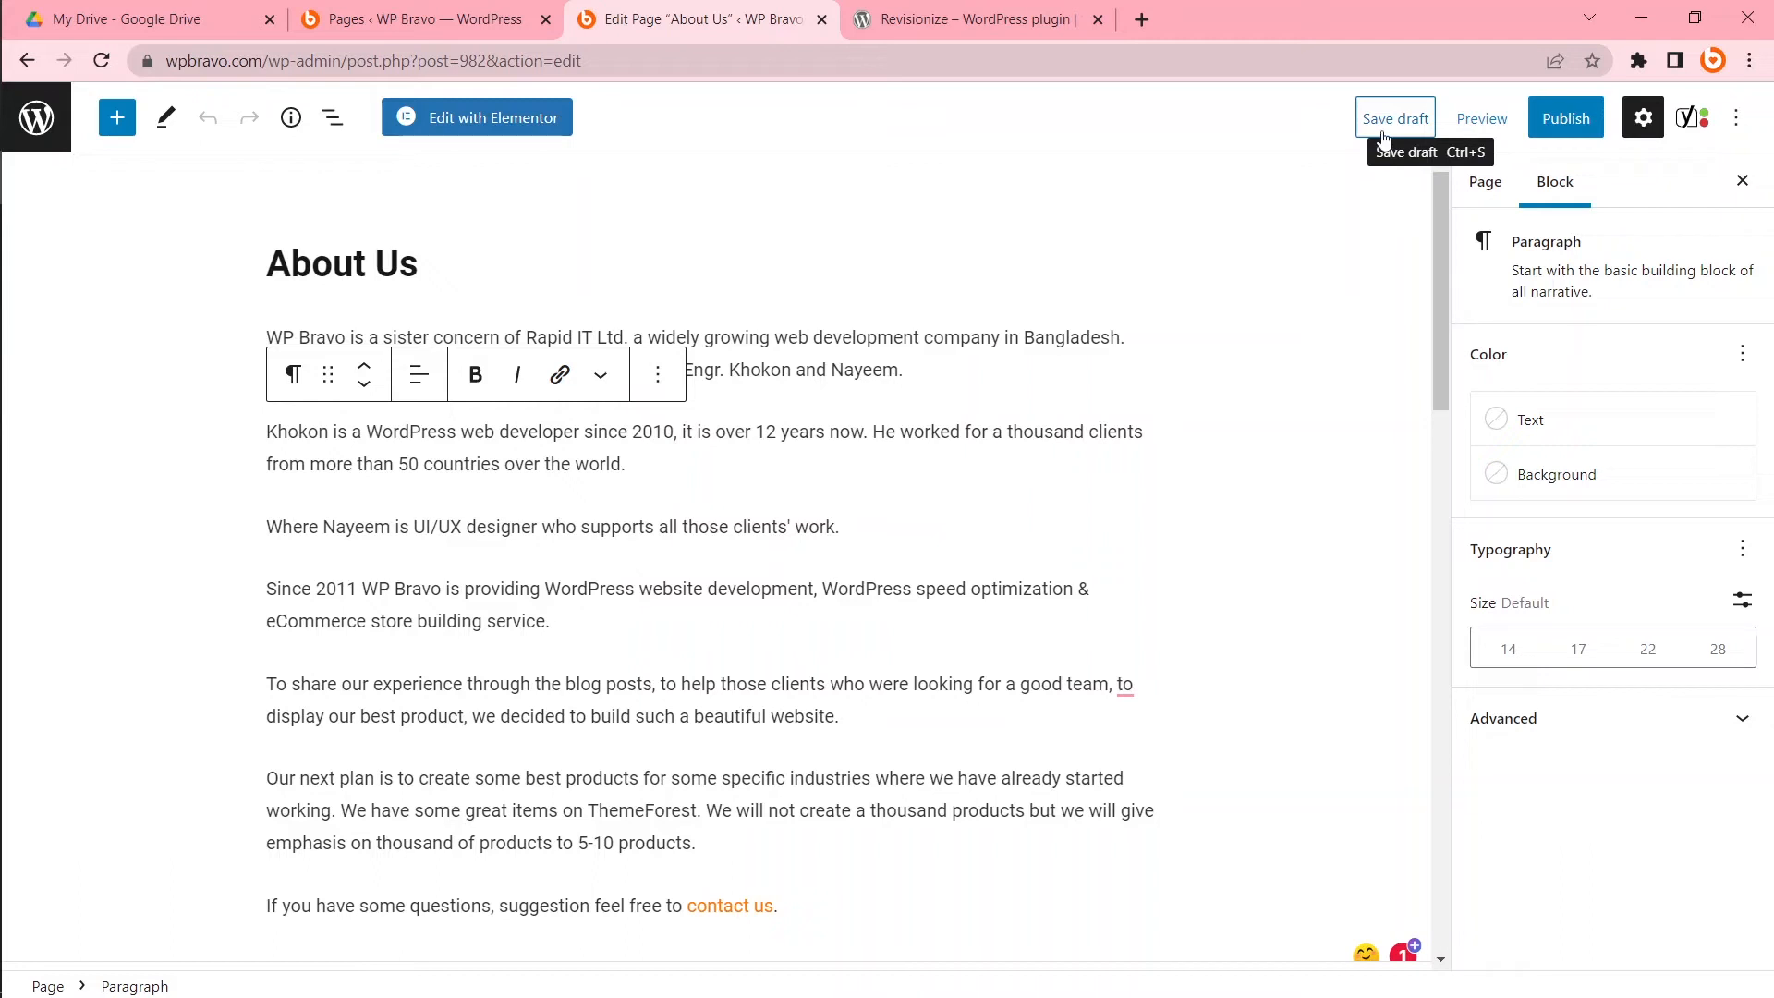
mouse_move(861, 534)
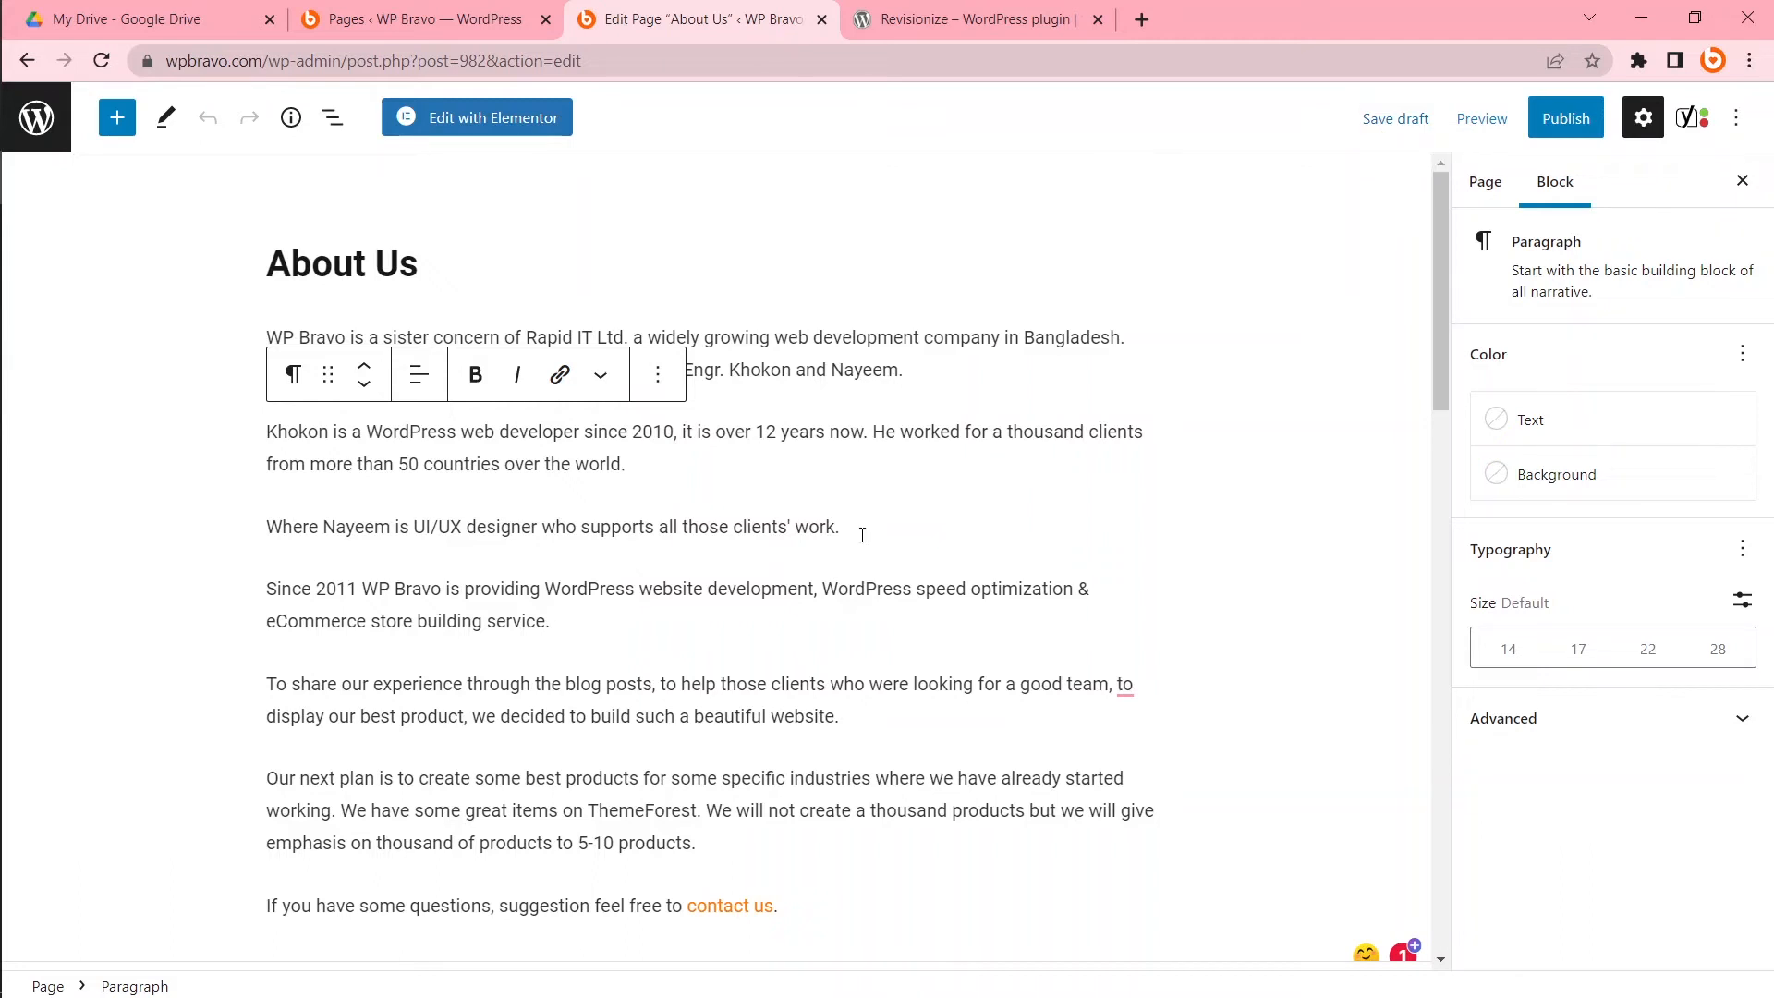
mouse_move(1576, 134)
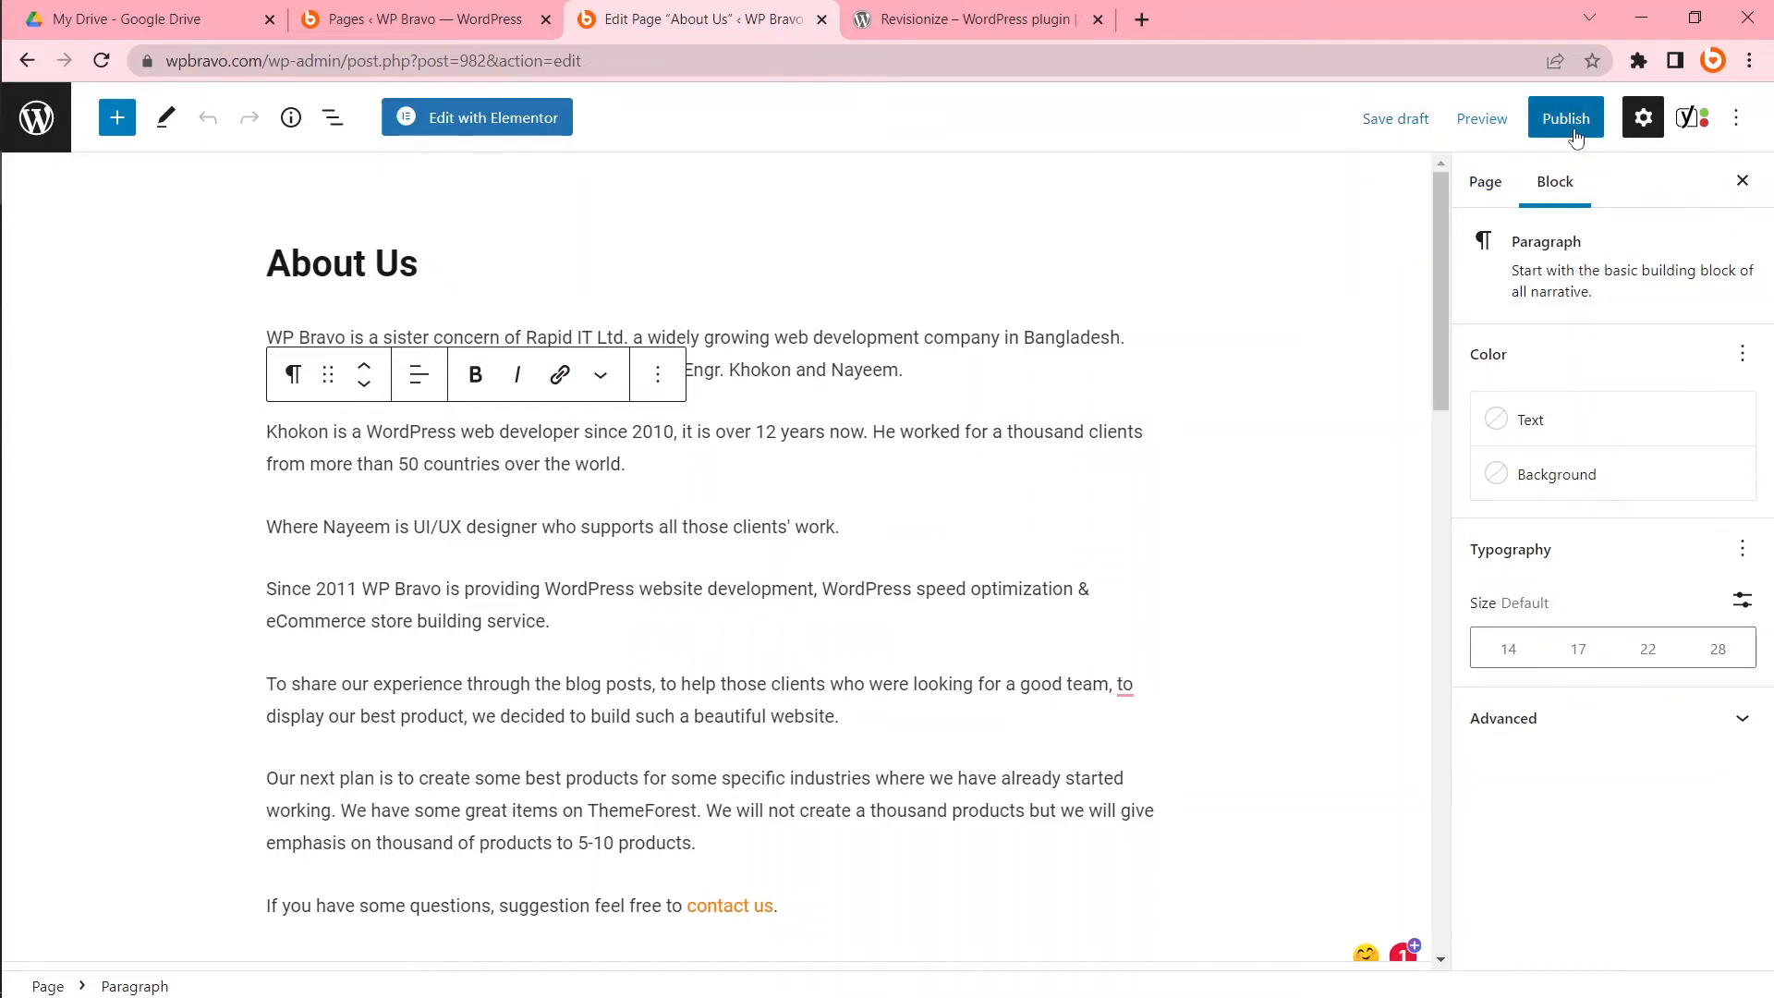
Publish the About Us revision draft and confirm one page moved to the Trash.
click(1565, 116)
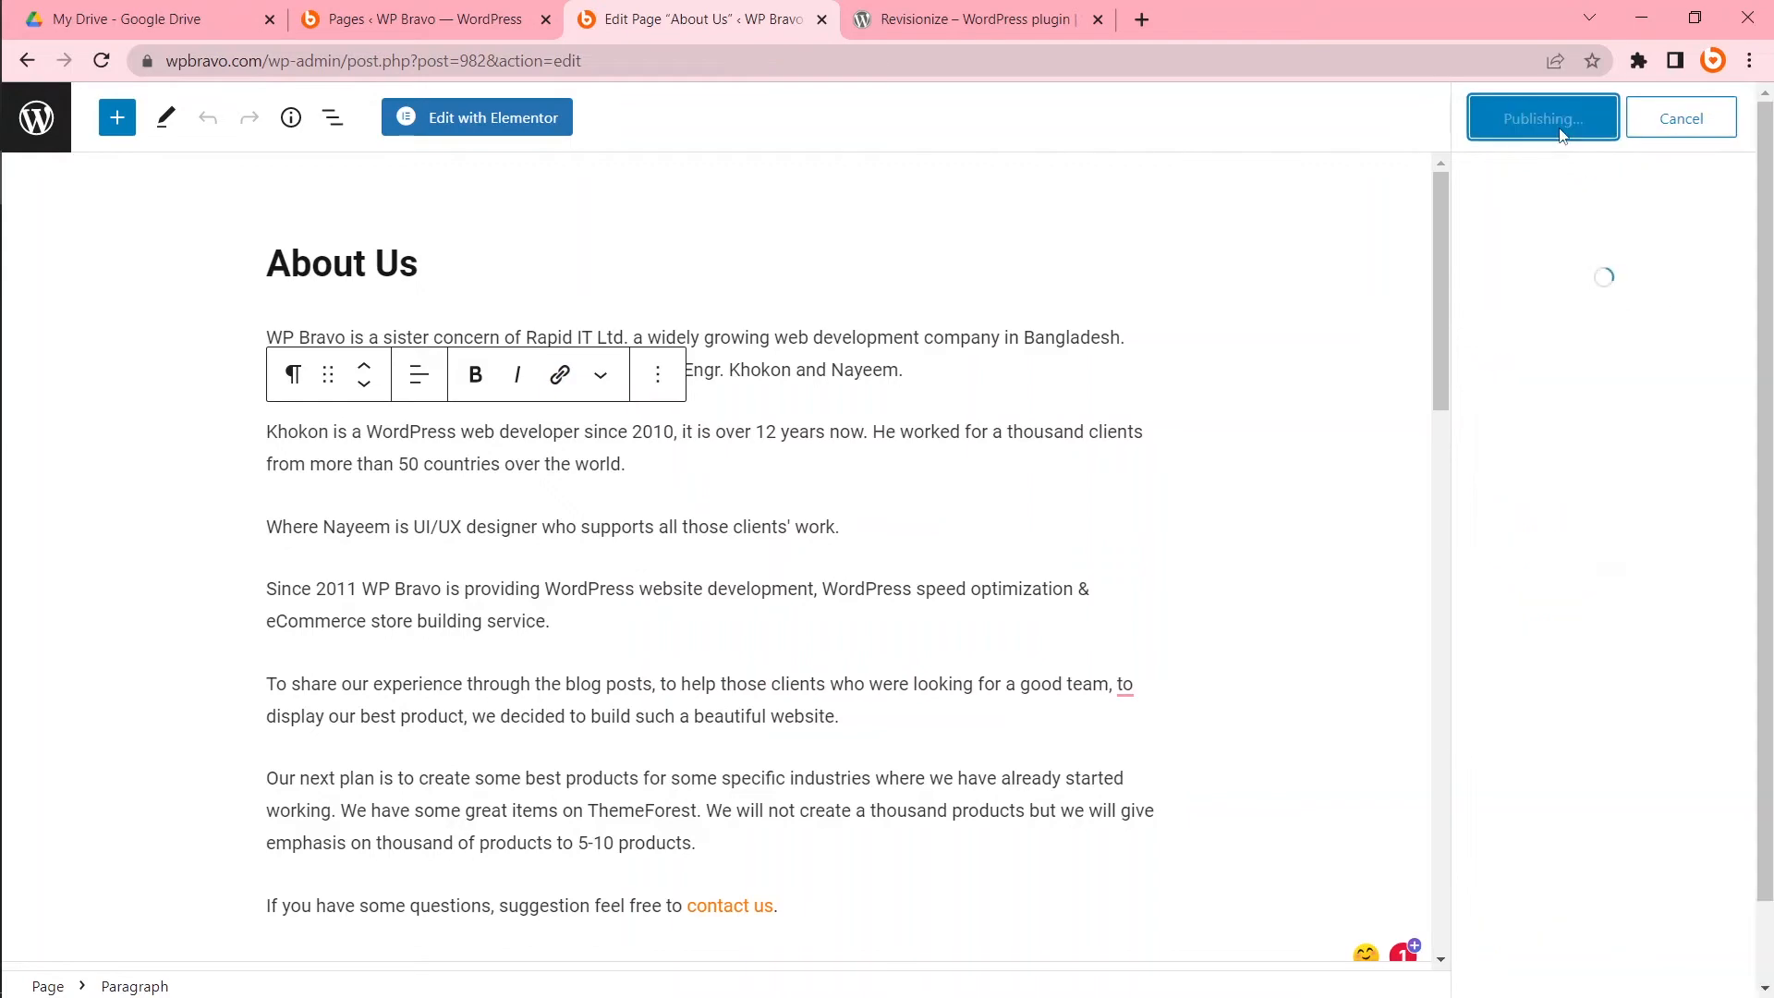
click(1541, 116)
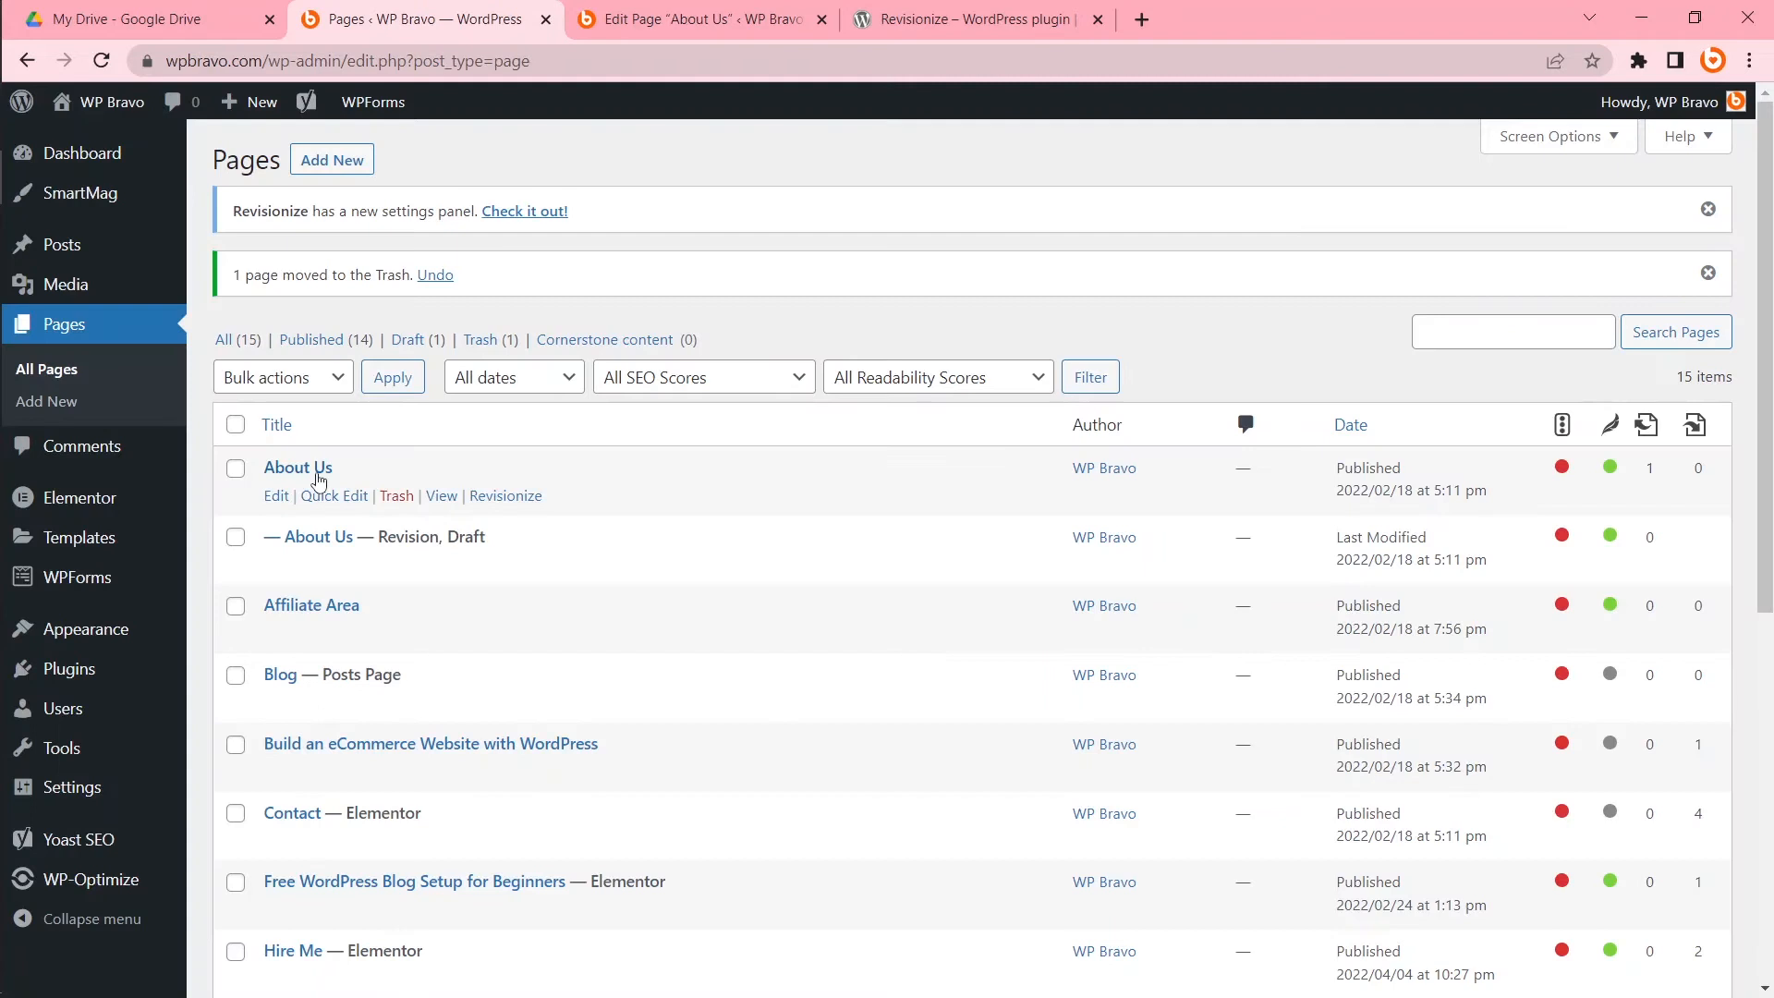
mouse_move(347, 543)
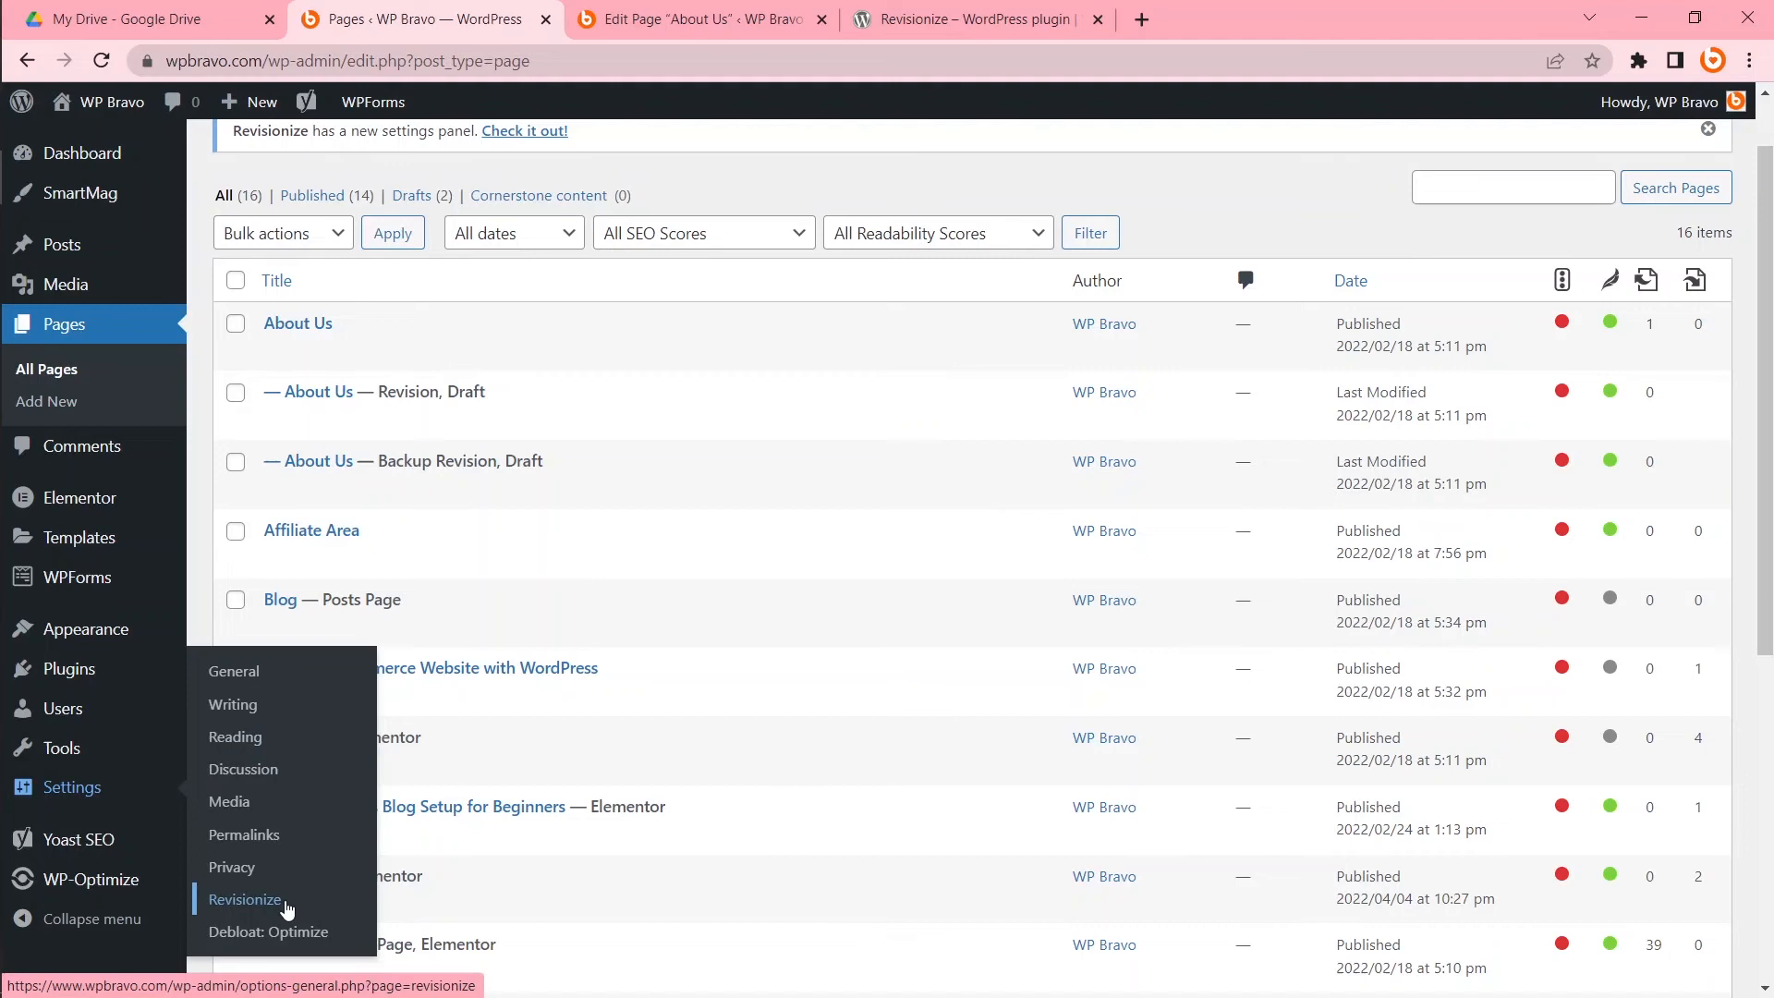
In Revisionize settings, uncheck Keep Backup and save the settings.
click(244, 898)
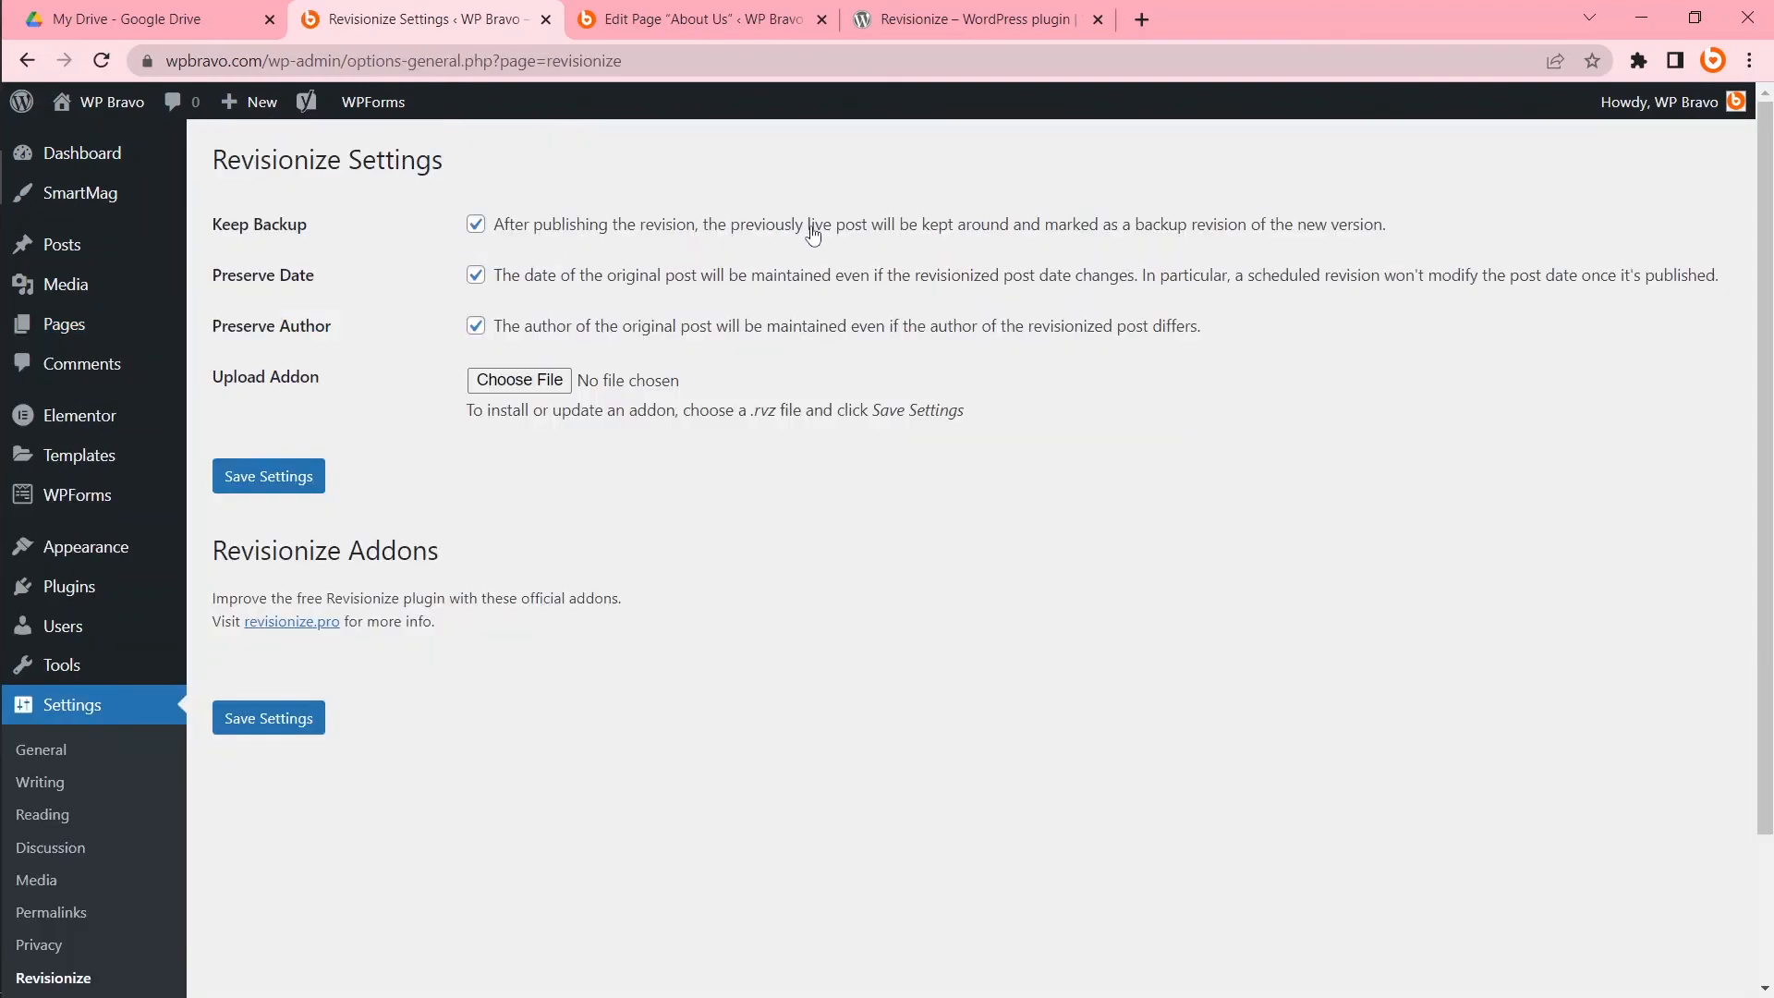
mouse_move(990, 236)
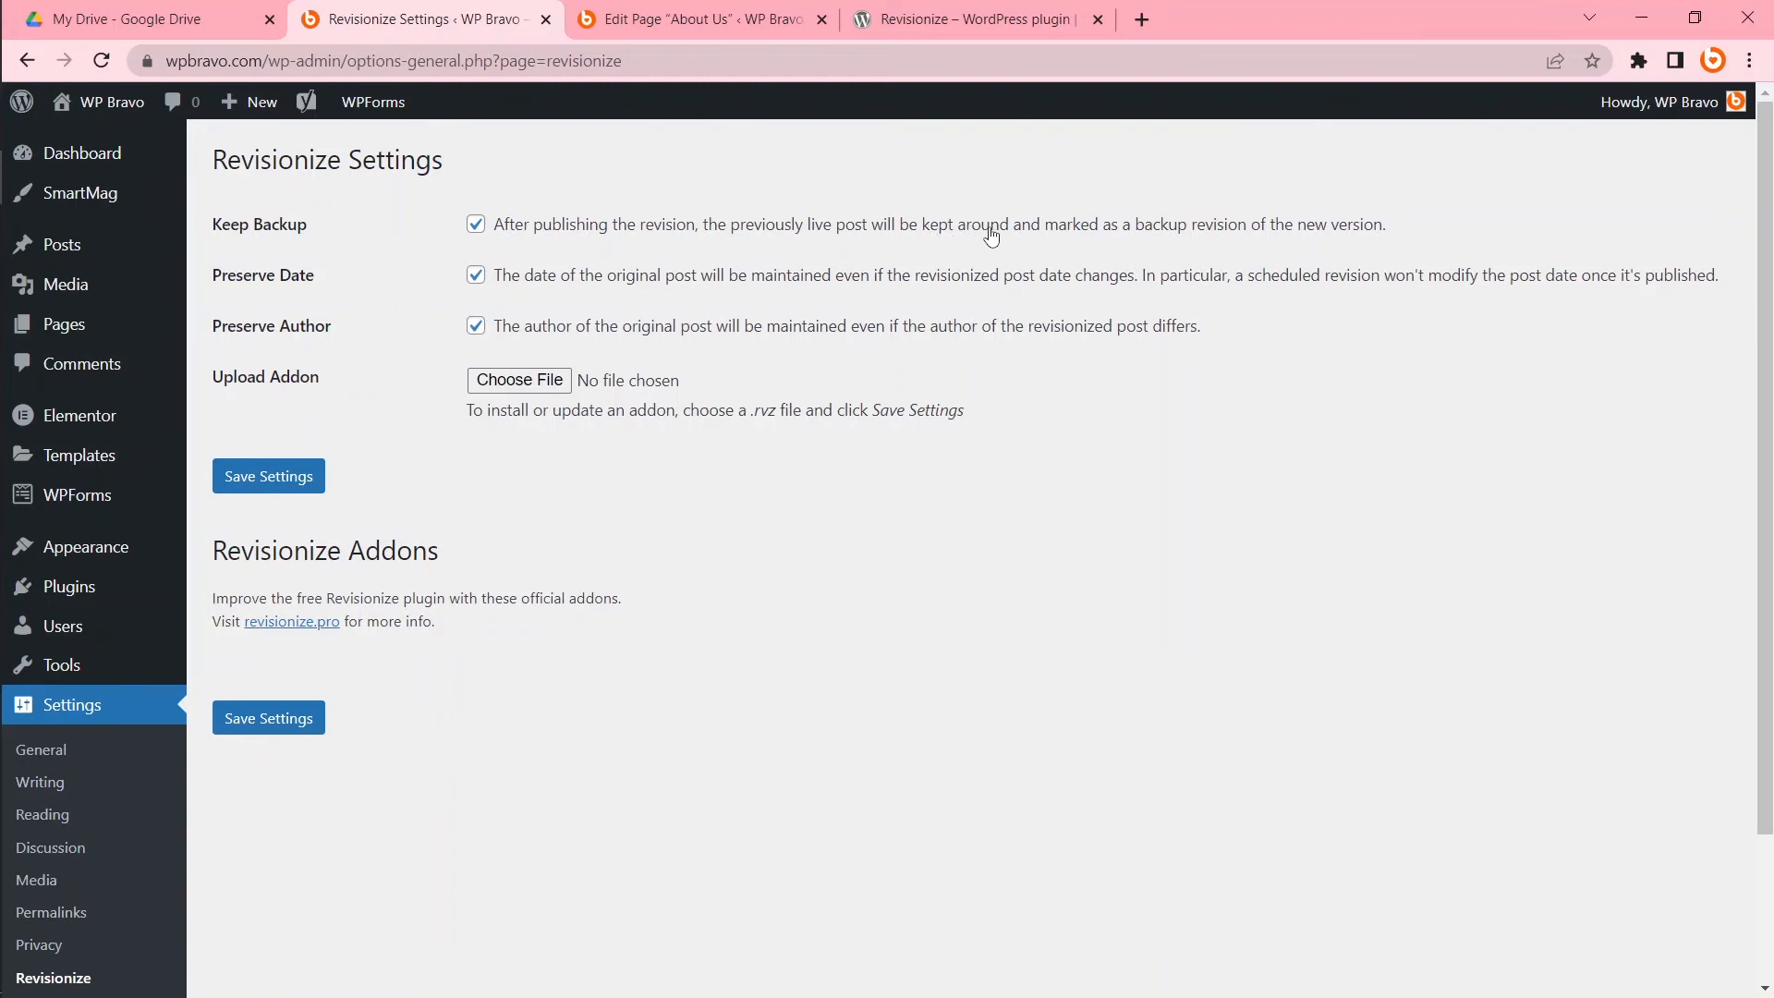
mouse_move(1233, 235)
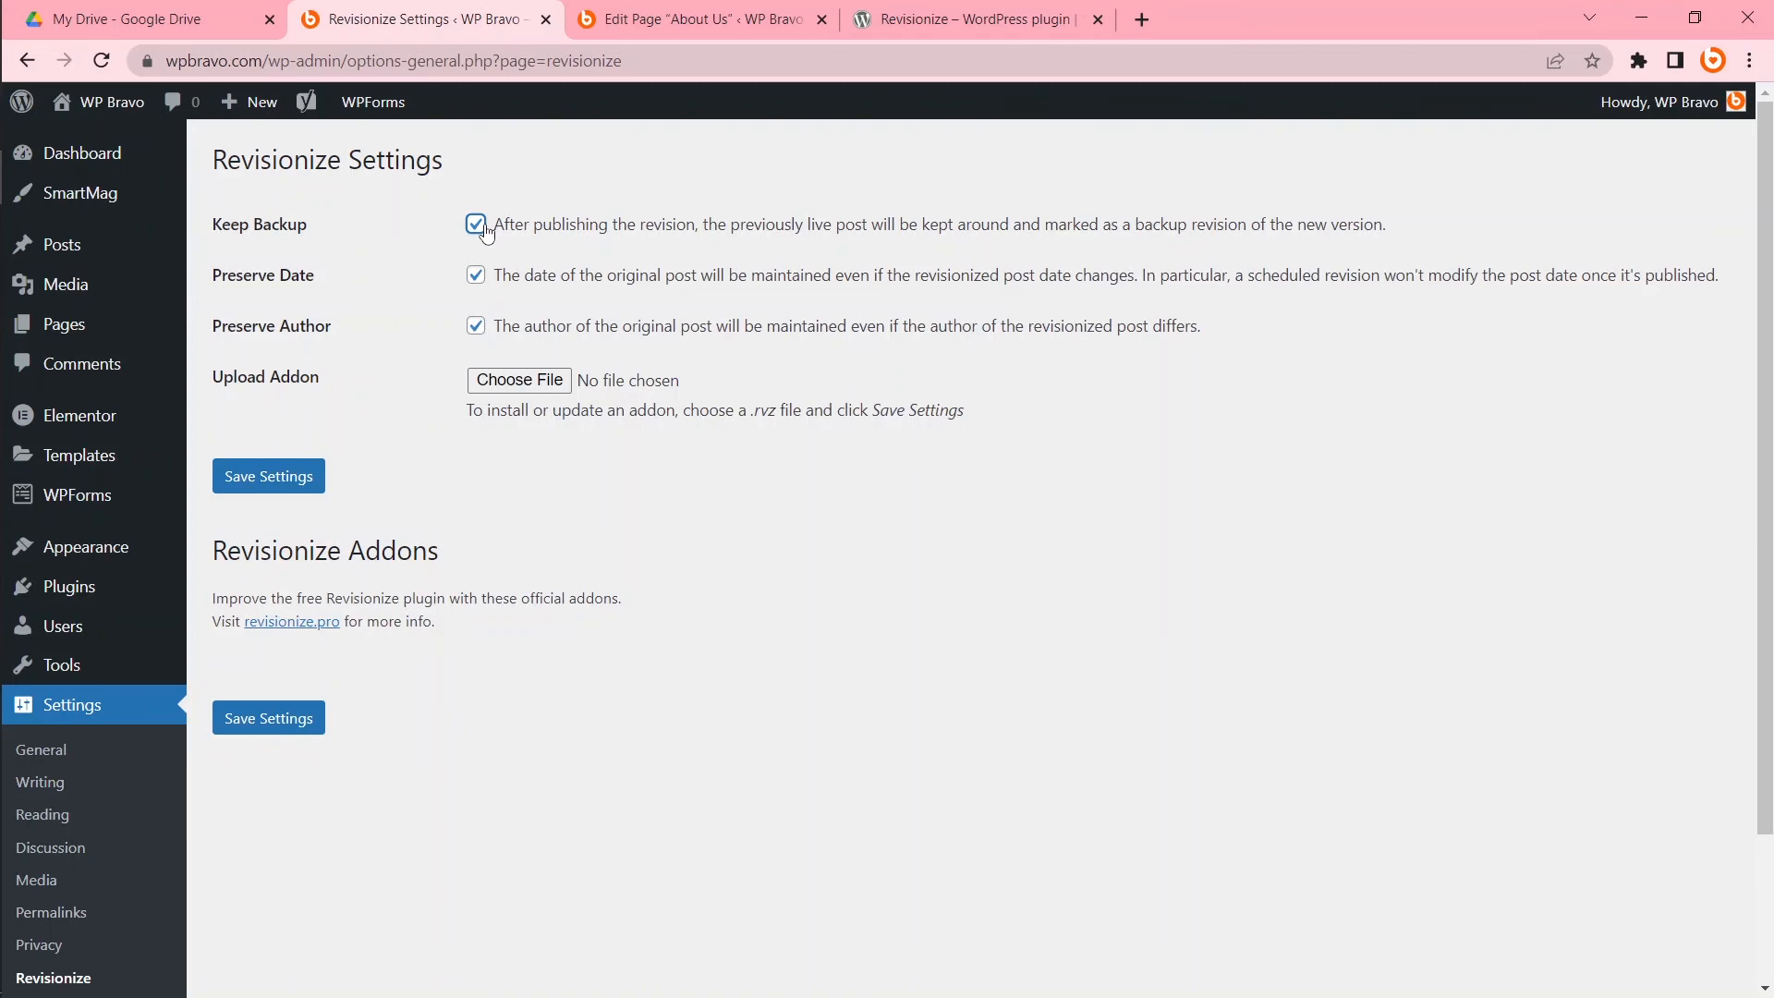
click(475, 223)
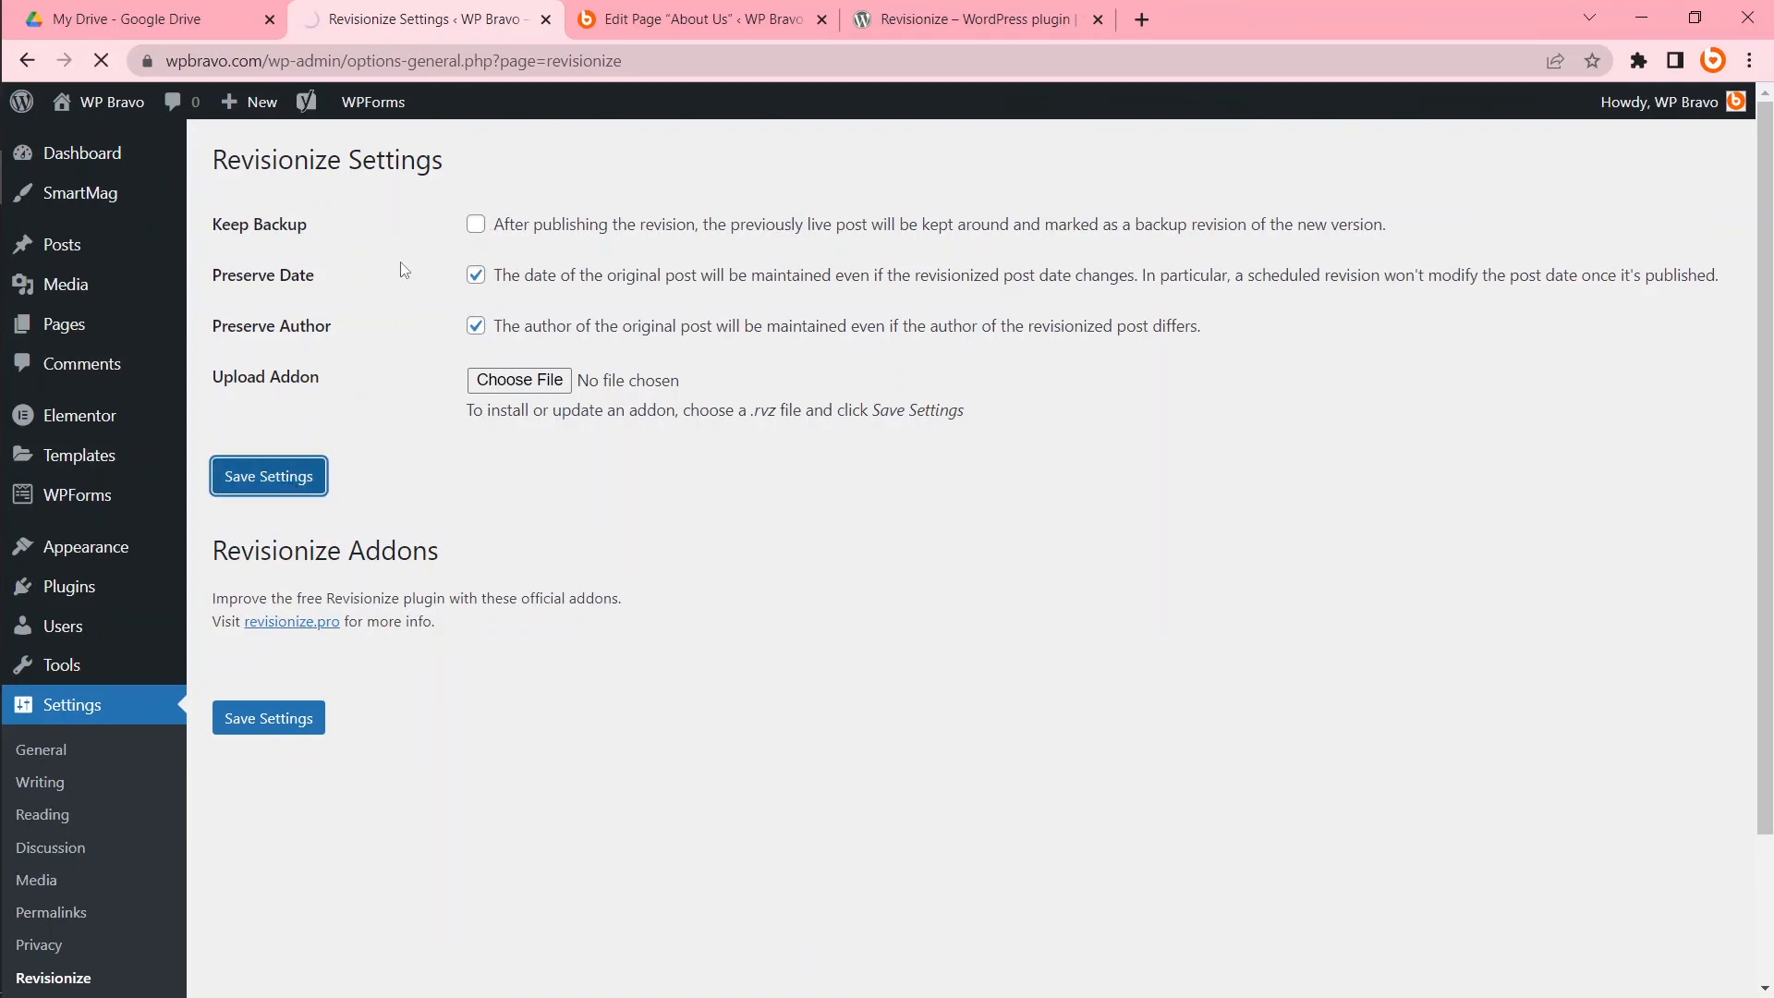
click(678, 19)
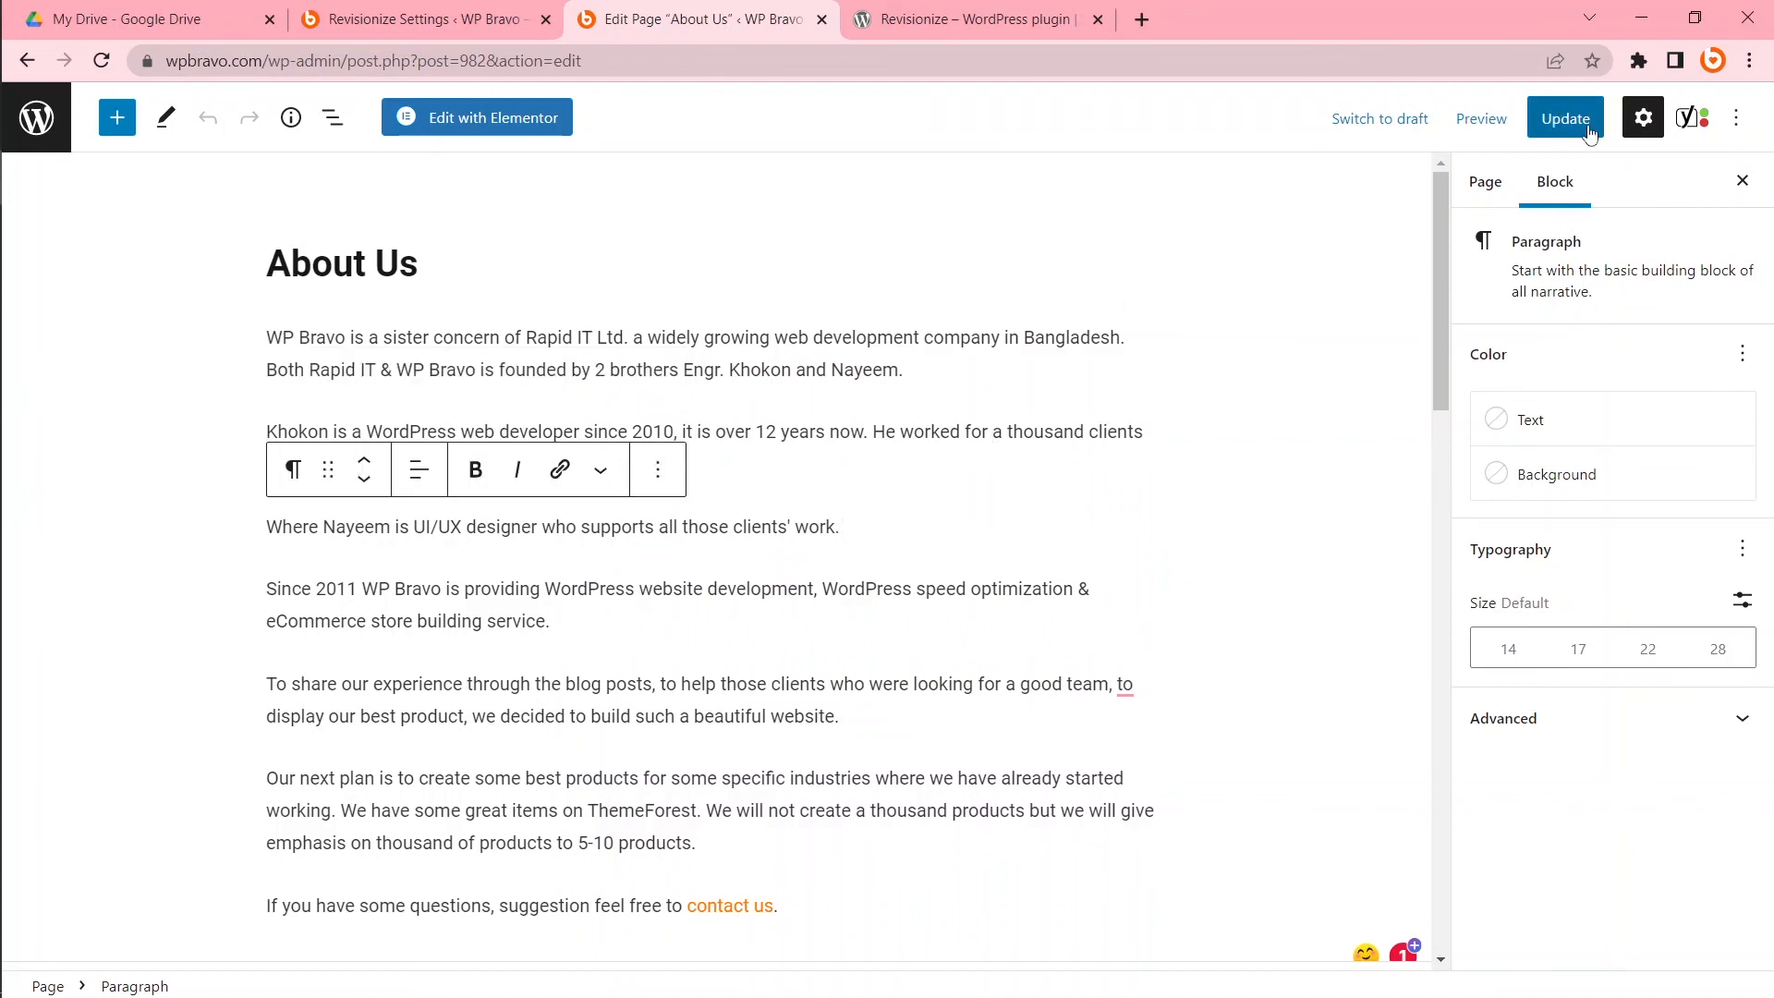
Update the published About Us page with its current content.
click(1566, 118)
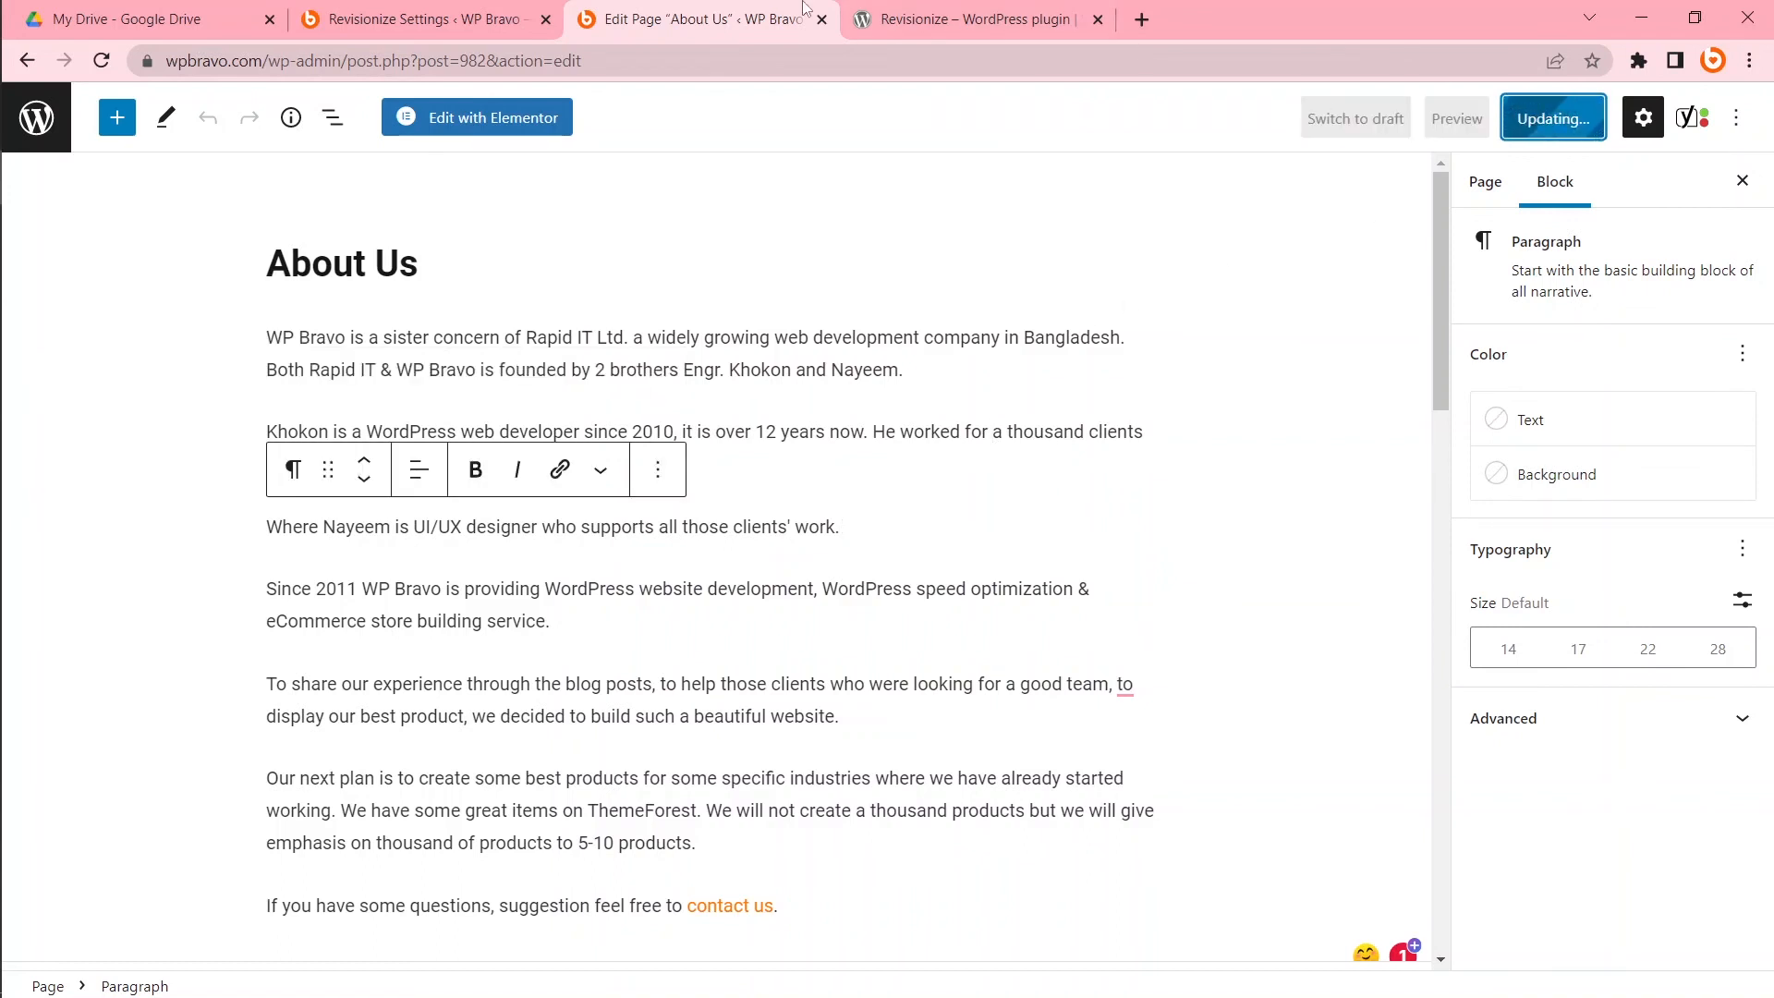